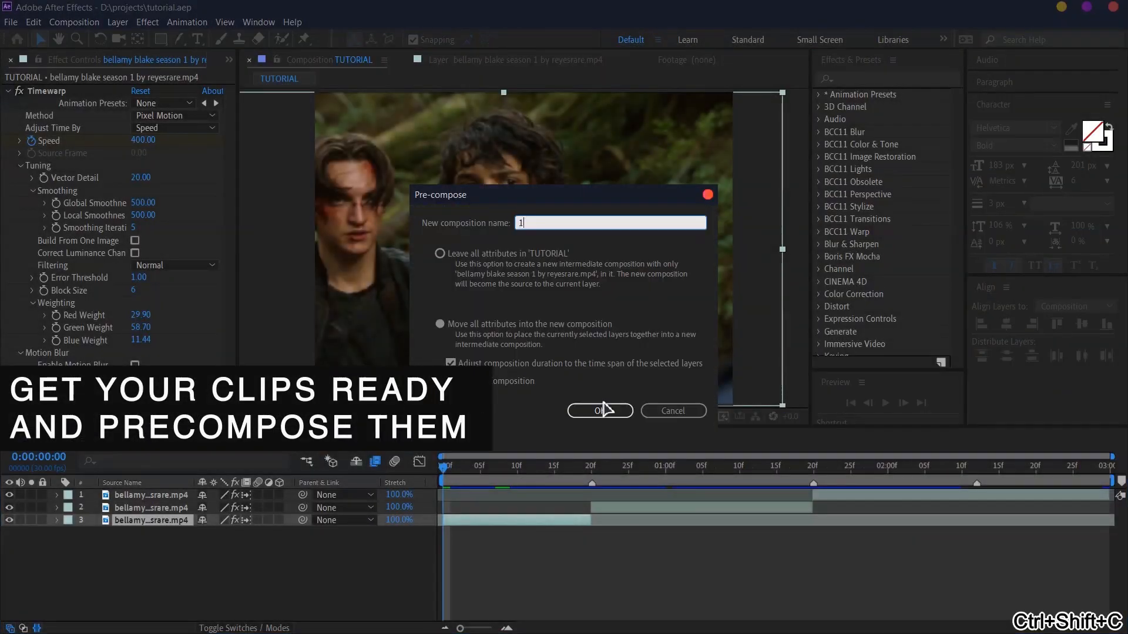
# Confirm the new precomposition and return the playhead to the timeline start.
pyautogui.click(599, 411)
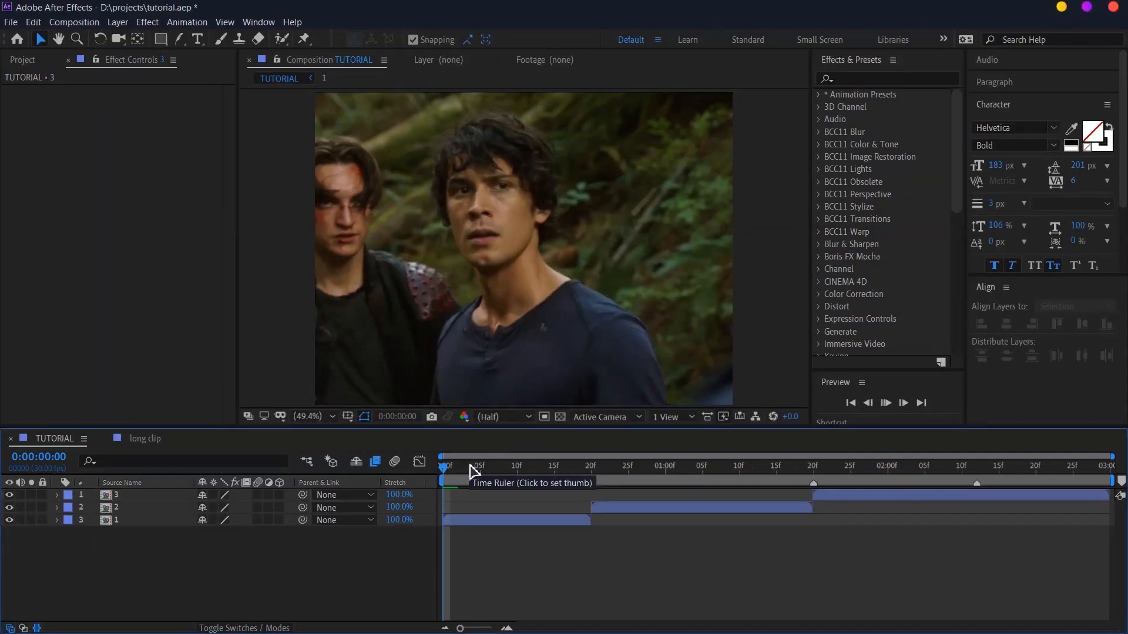
pyautogui.click(774, 465)
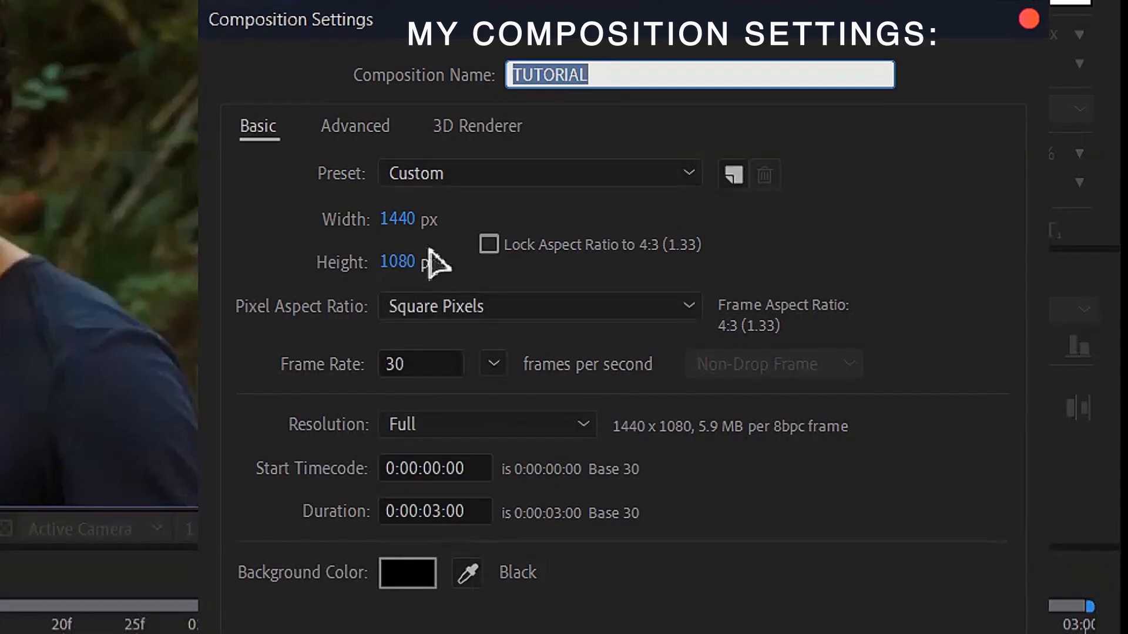
# Keyframe layer 1's Scale from 253% to 100% with a steep ease-out decay curve.
pyautogui.click(354, 126)
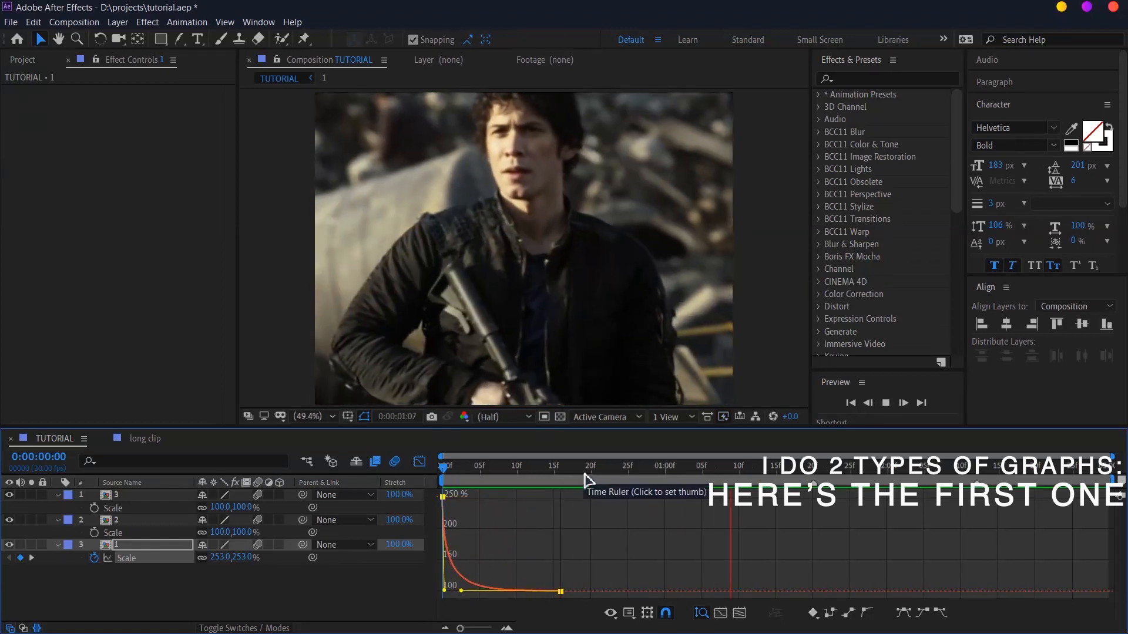
# Enable Motion Blur on layer 1 and steepen its first scale keyframe's curve.
pyautogui.click(680, 475)
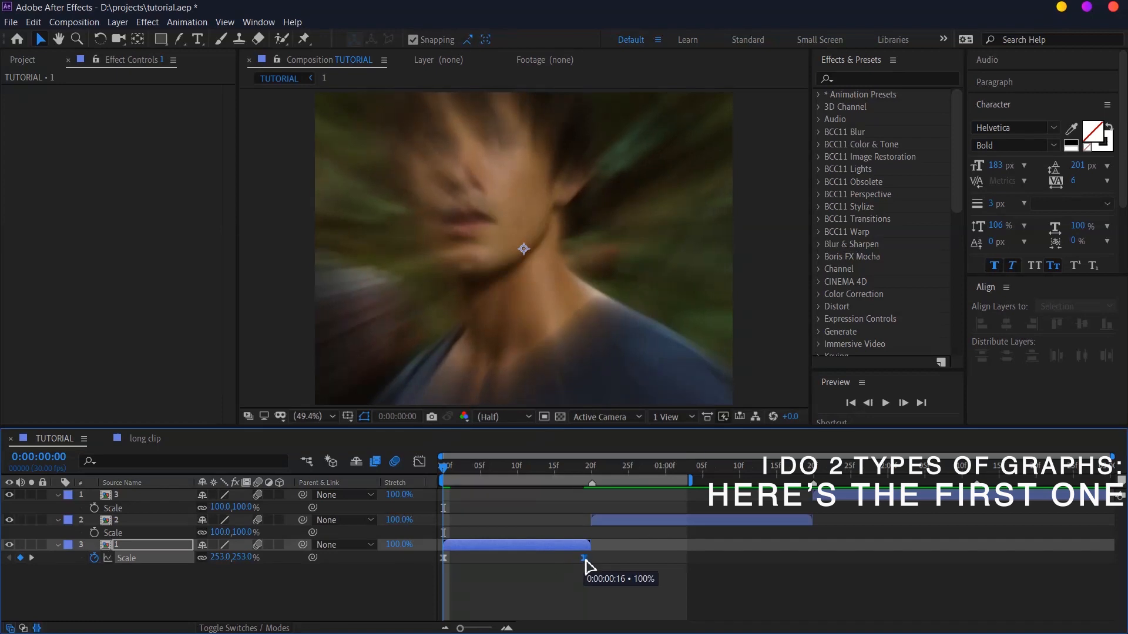
pyautogui.click(418, 460)
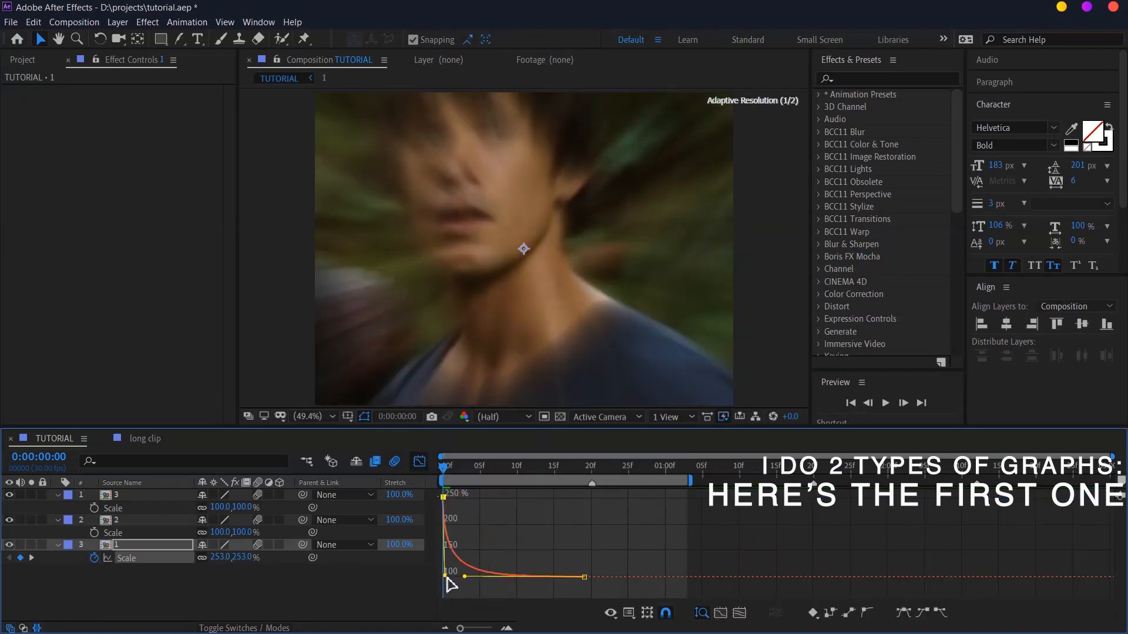
pyautogui.click(885, 403)
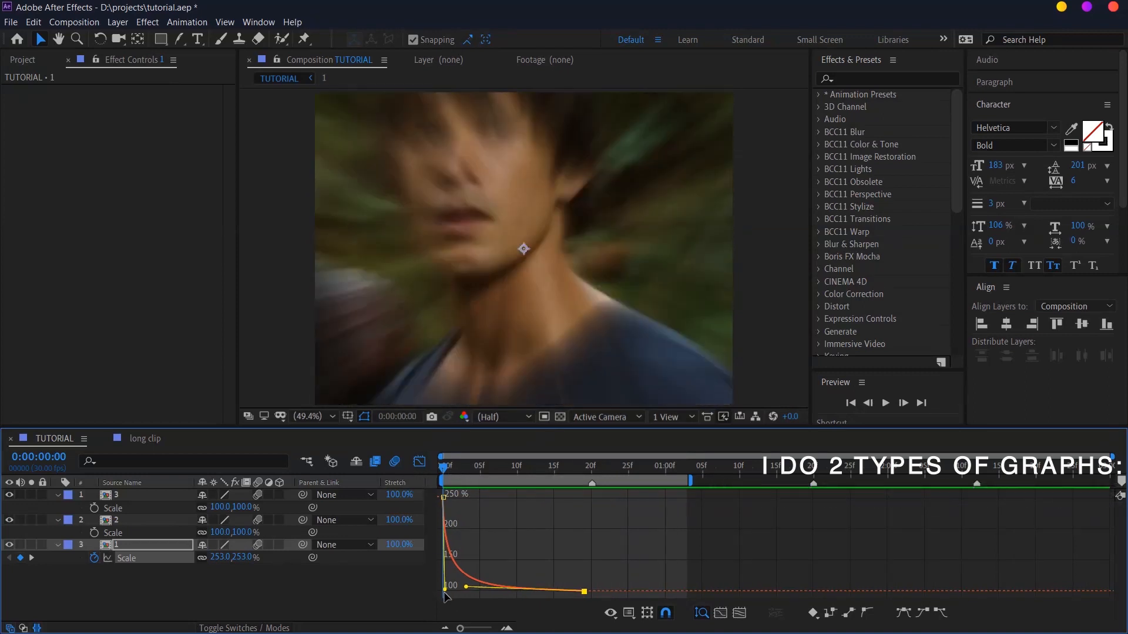
pyautogui.moveTo(639, 590)
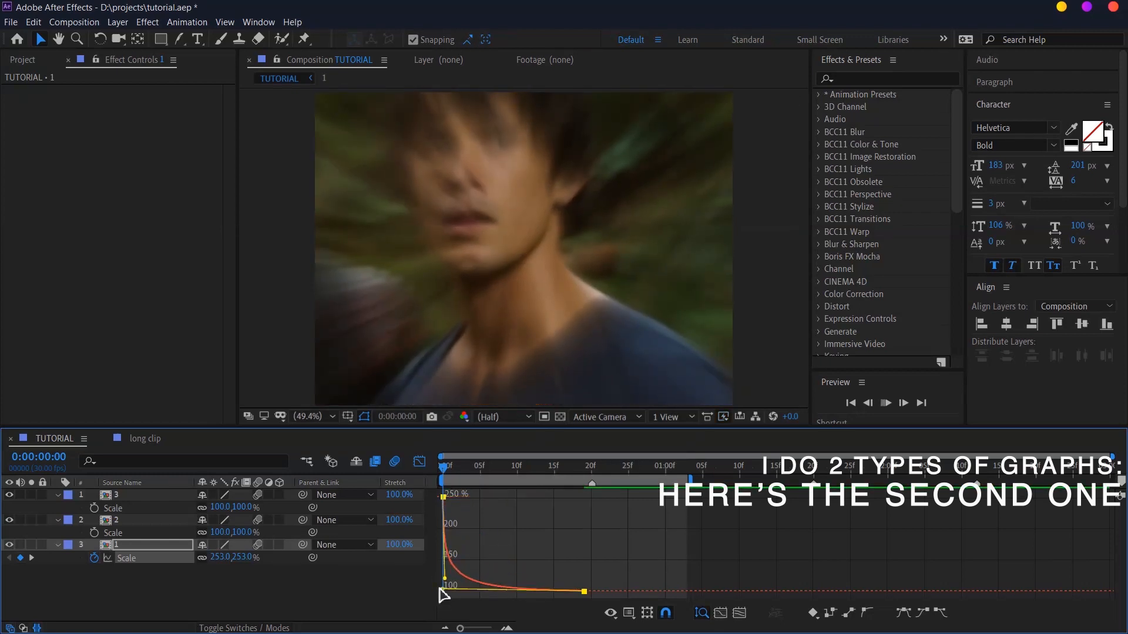
# Search 'transf' and apply Transform to layer 1, Motion Tile plus Transform at Scale 50 to layer 2.
pyautogui.click(902, 403)
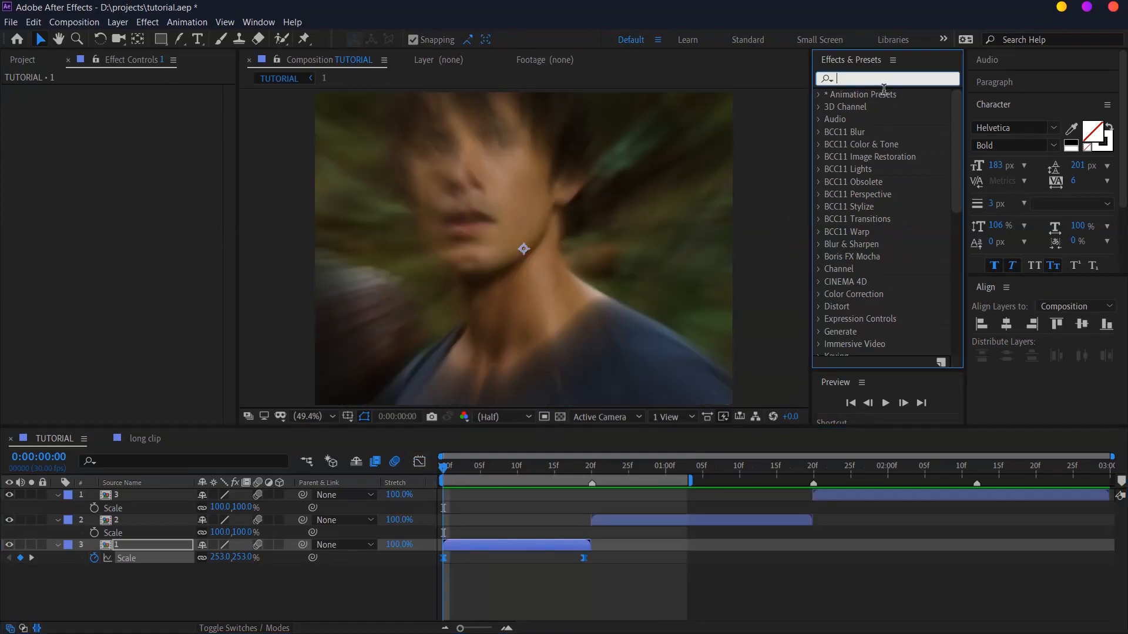
pyautogui.write('transf')
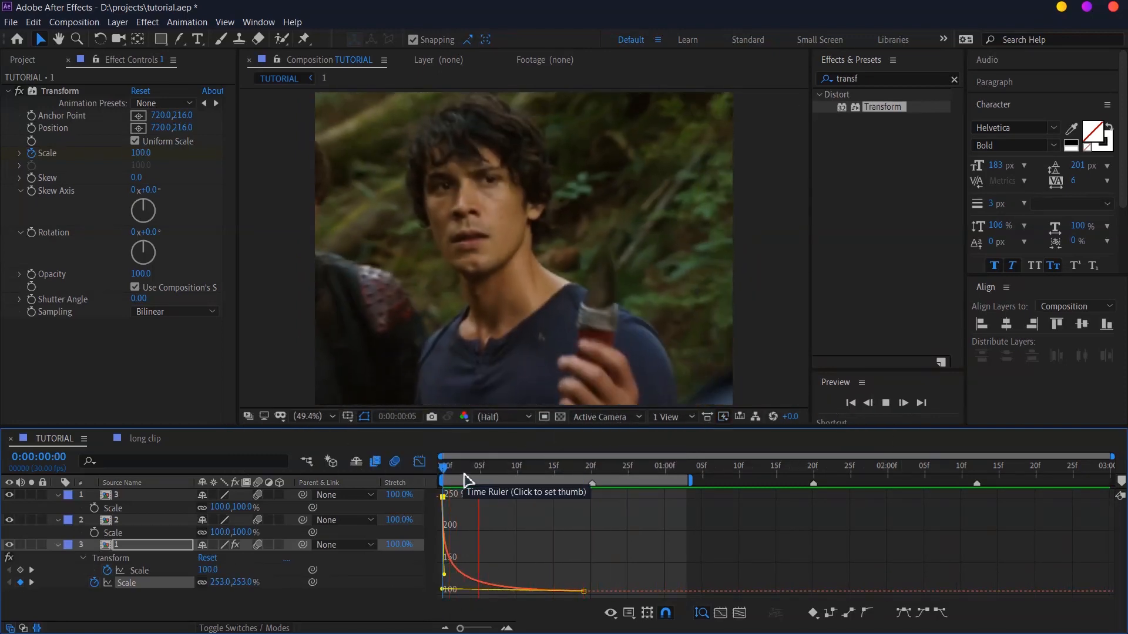
pyautogui.click(525, 465)
pyautogui.write('motion tile')
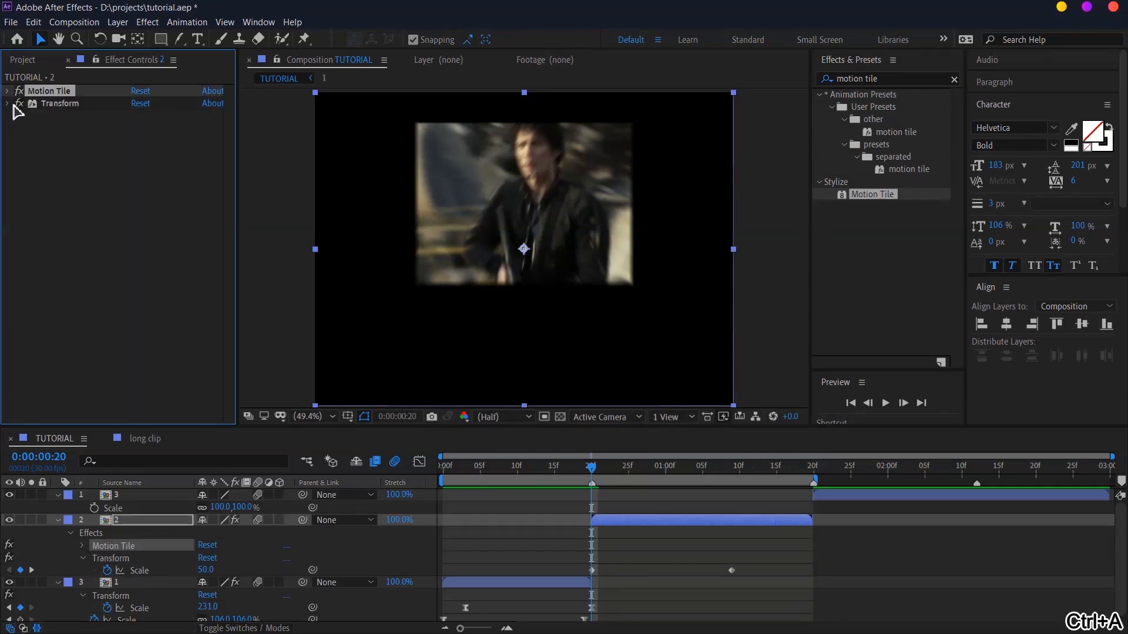
# Keyframe layer 2's Transform Scale from 50 at frame 20 up past 100 with a fast ease-out.
pyautogui.click(7, 90)
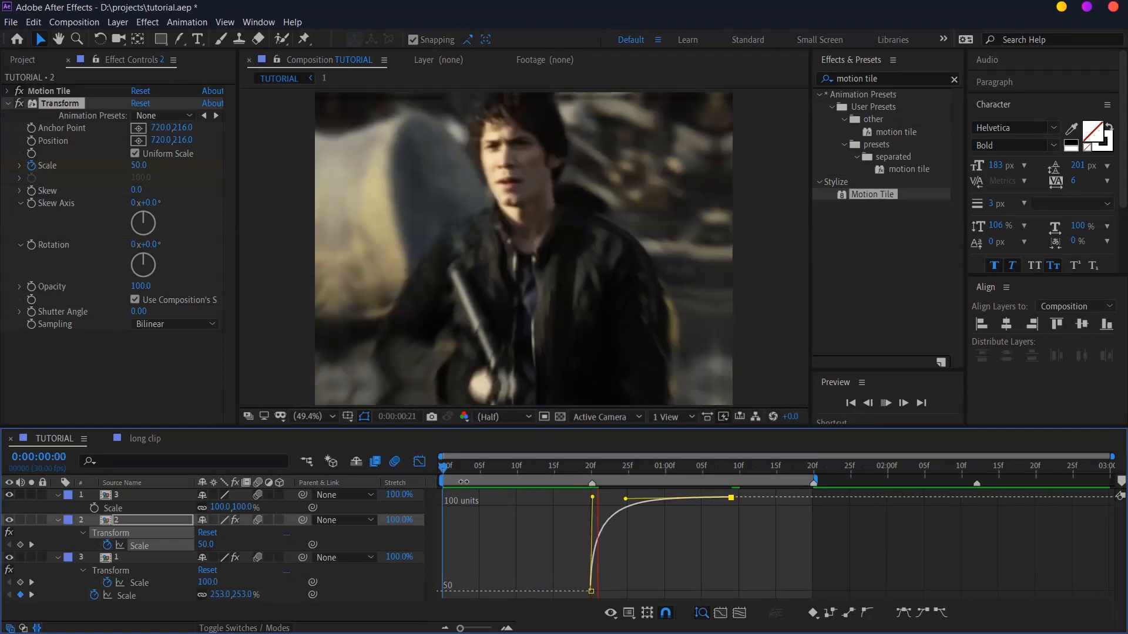
pyautogui.click(447, 480)
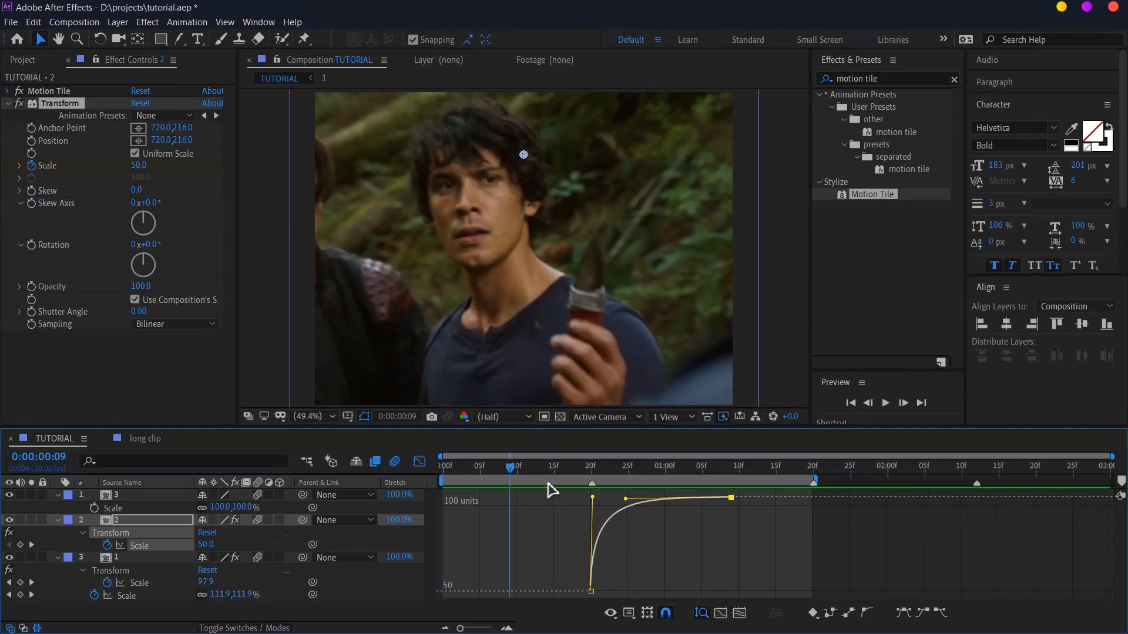
pyautogui.click(590, 465)
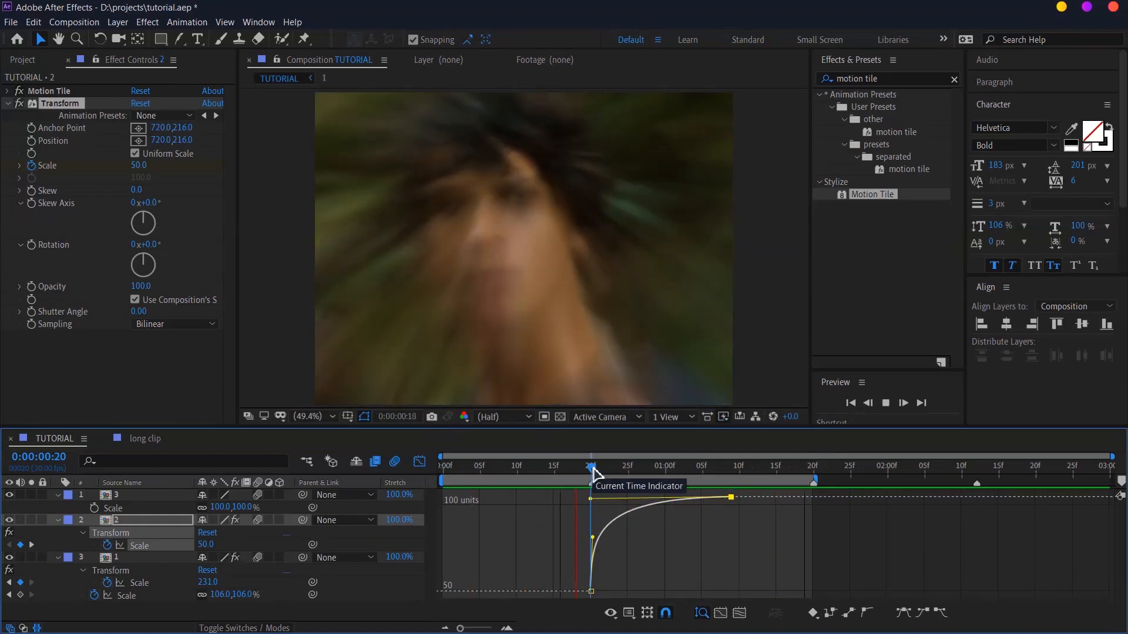
pyautogui.click(595, 466)
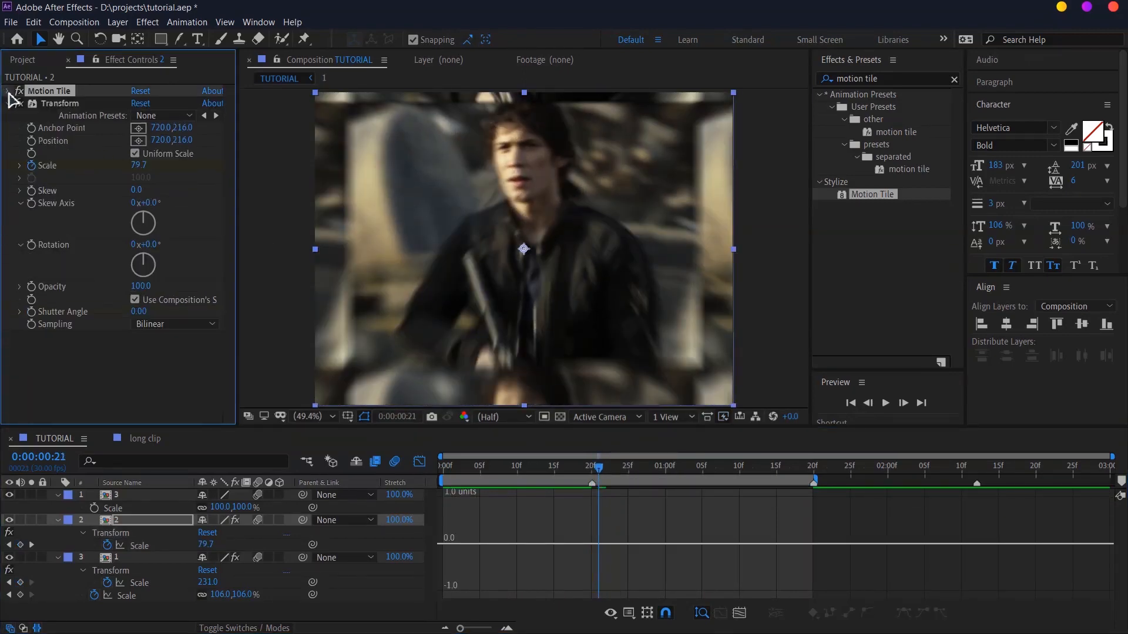
pyautogui.click(739, 465)
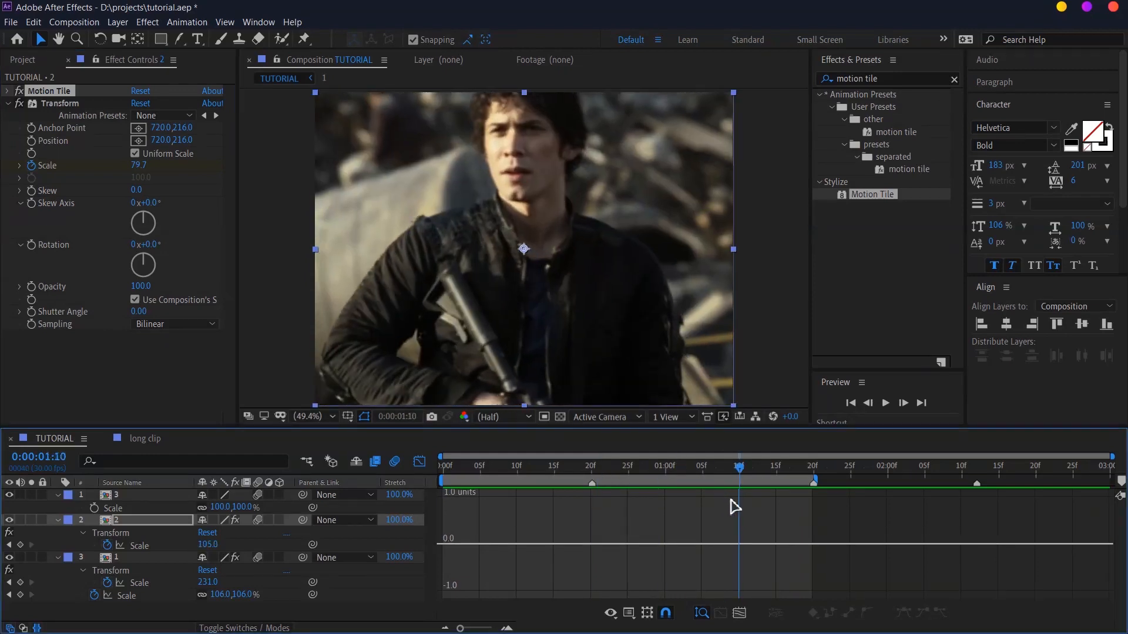
# Keyframe layer 2's Position into a short curved shake after frame 20 and save the project.
pyautogui.doubleClick(209, 544)
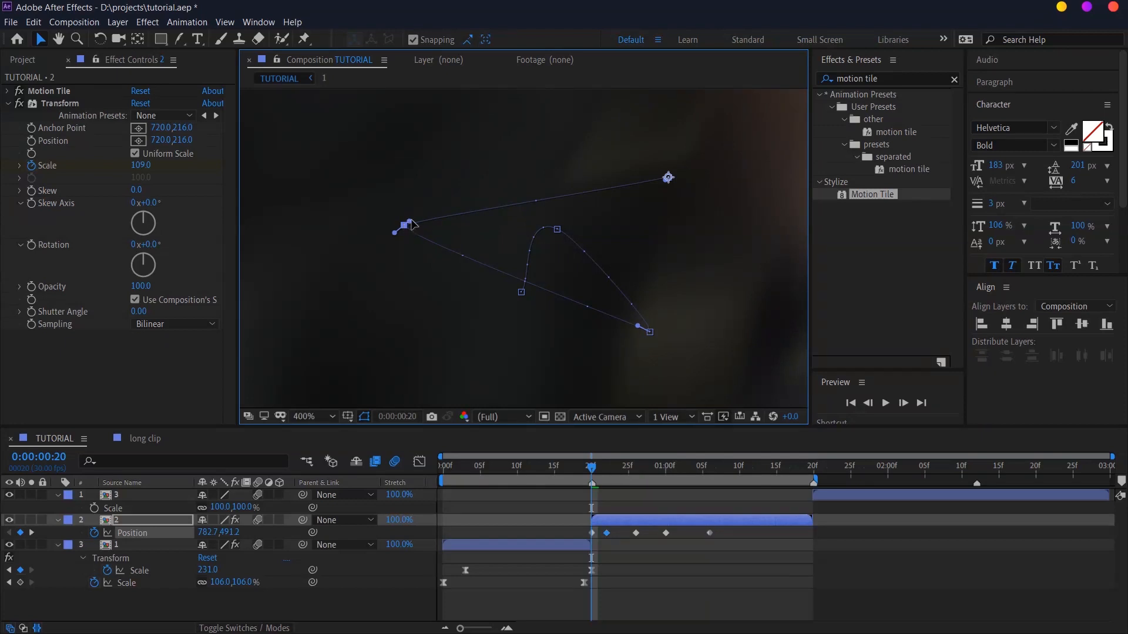
pyautogui.press('ctrl+z')
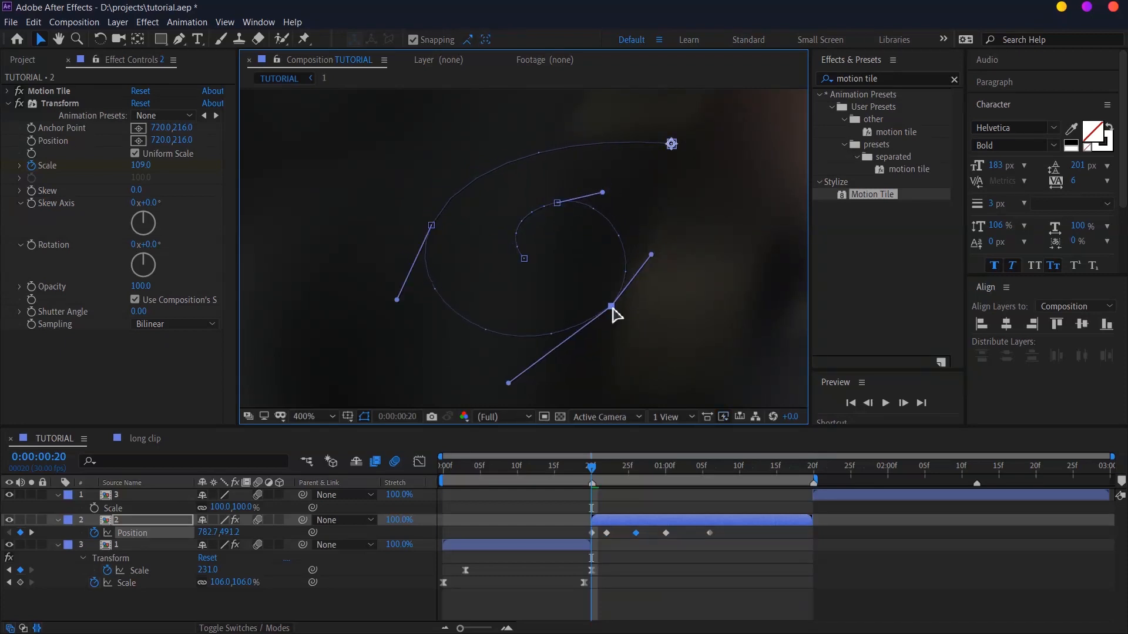
pyautogui.press('ctrl+s')
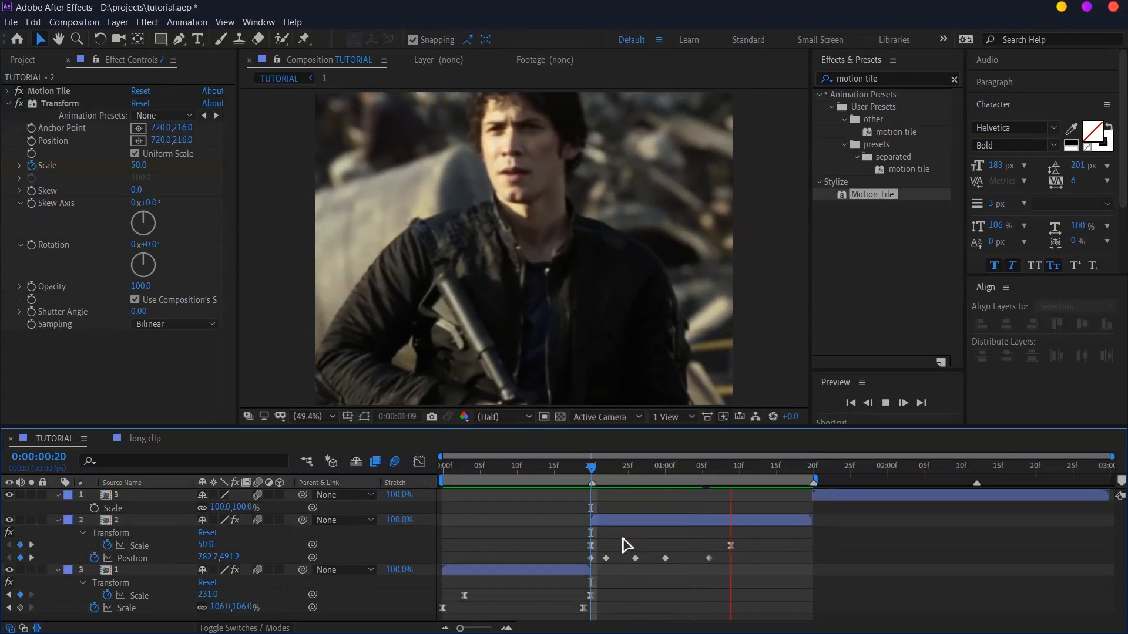
# Add Position shake and Rotation keyframes of about 3° and -1.2° across layer 1's first frames.
pyautogui.click(594, 478)
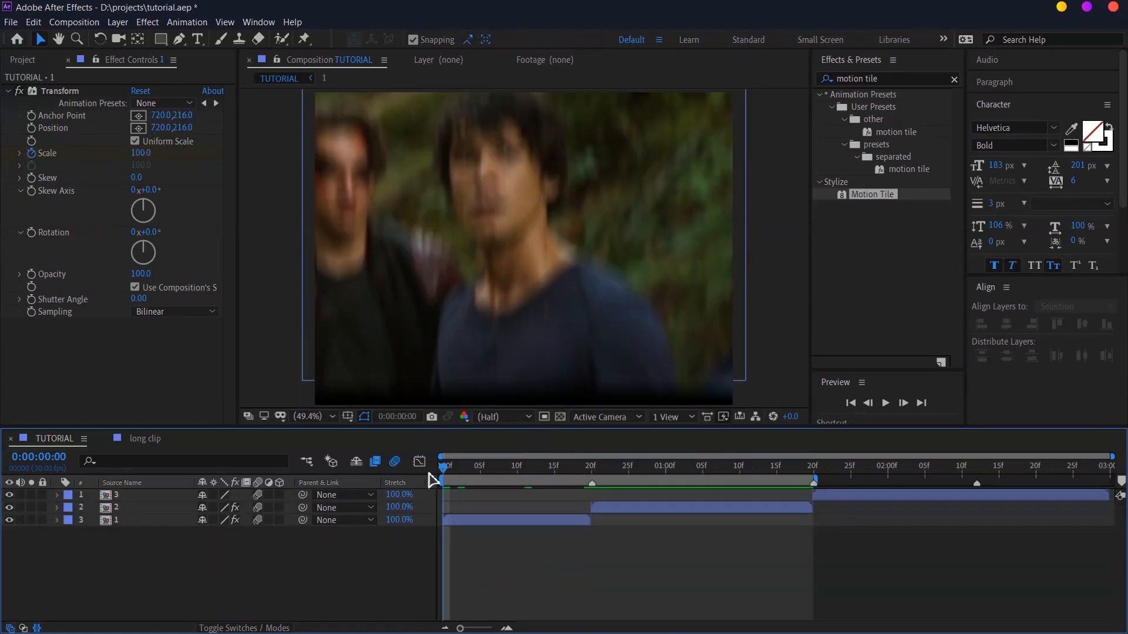
pyautogui.click(885, 403)
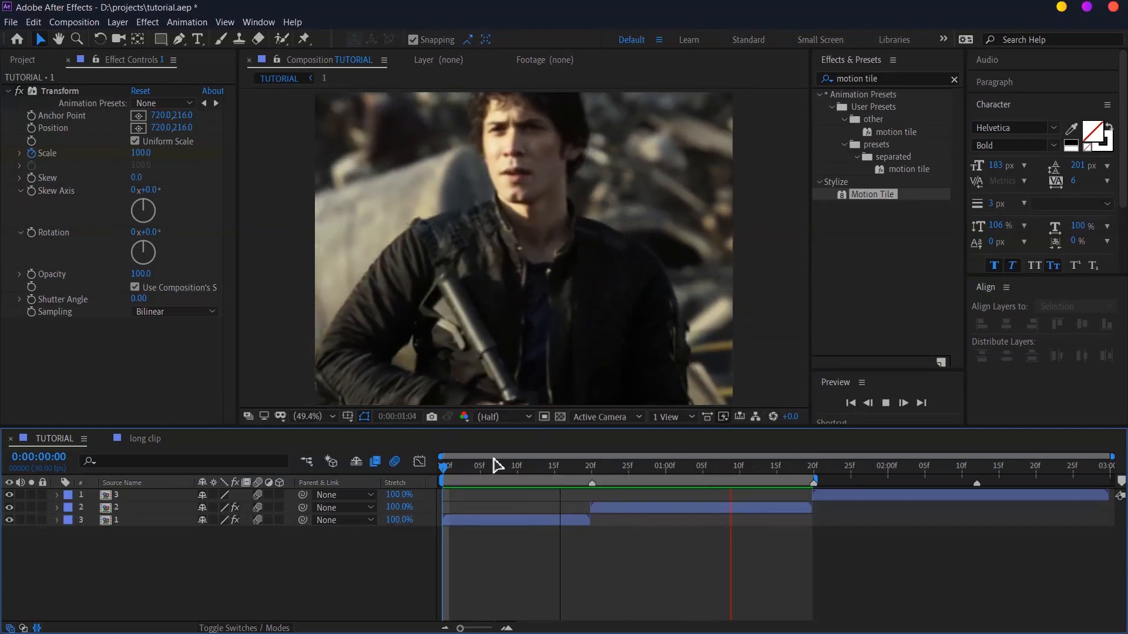
pyautogui.click(447, 465)
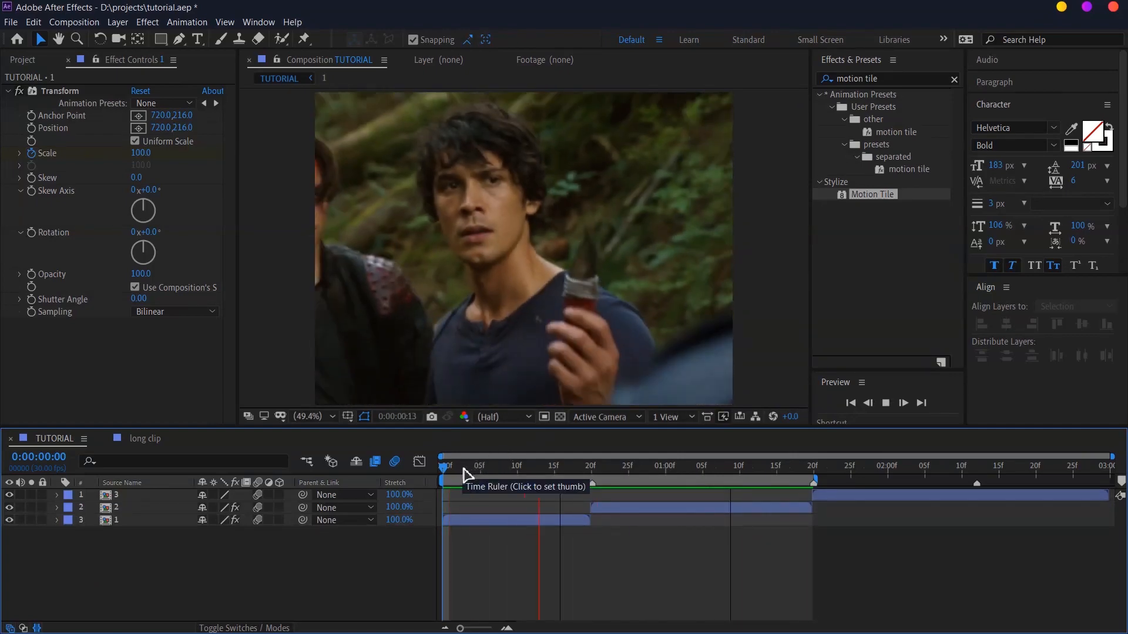
pyautogui.click(498, 465)
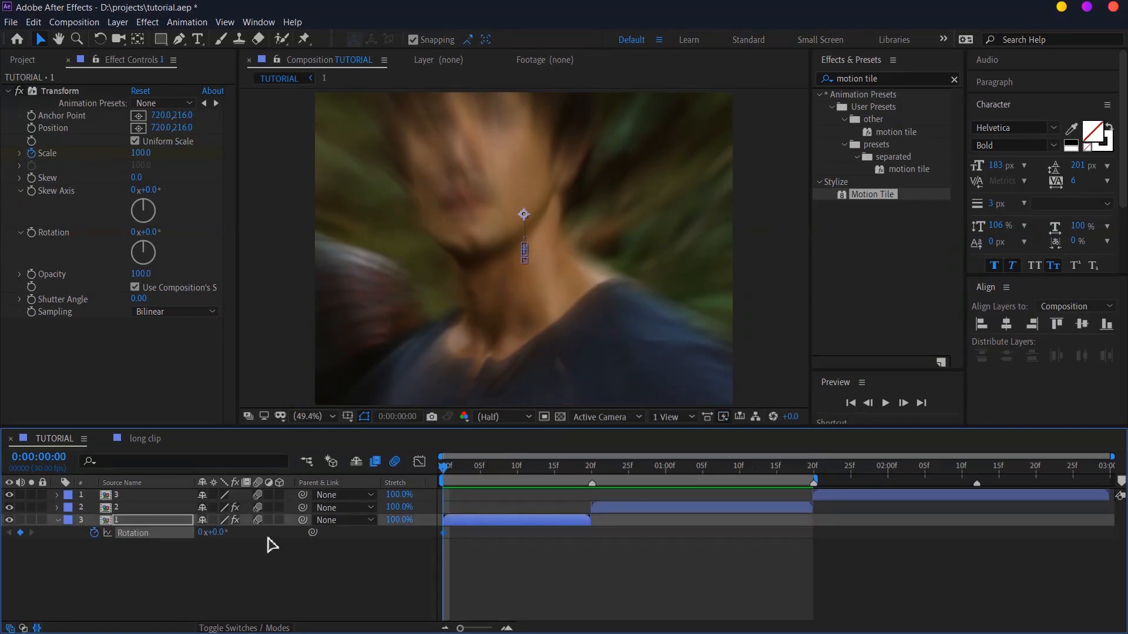
pyautogui.click(56, 533)
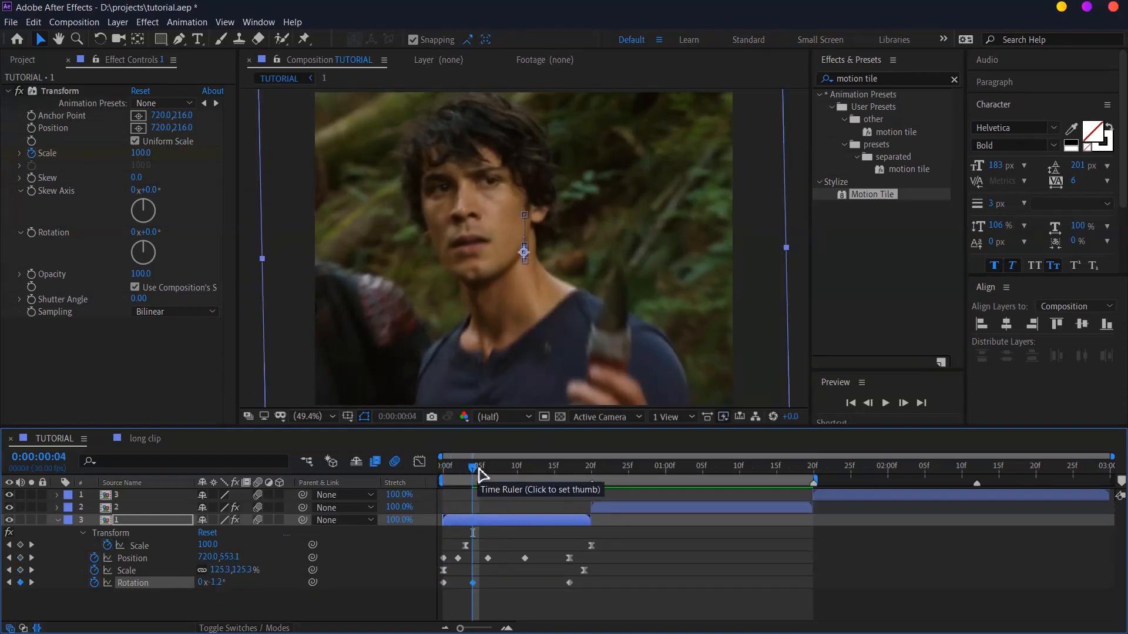
pyautogui.click(517, 465)
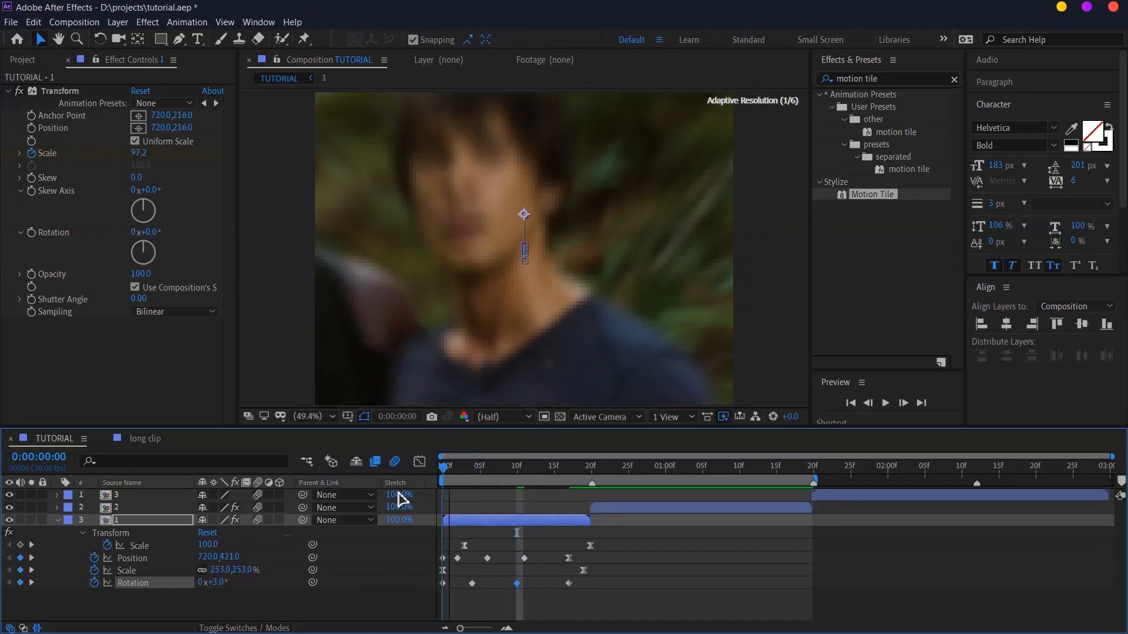
pyautogui.click(886, 403)
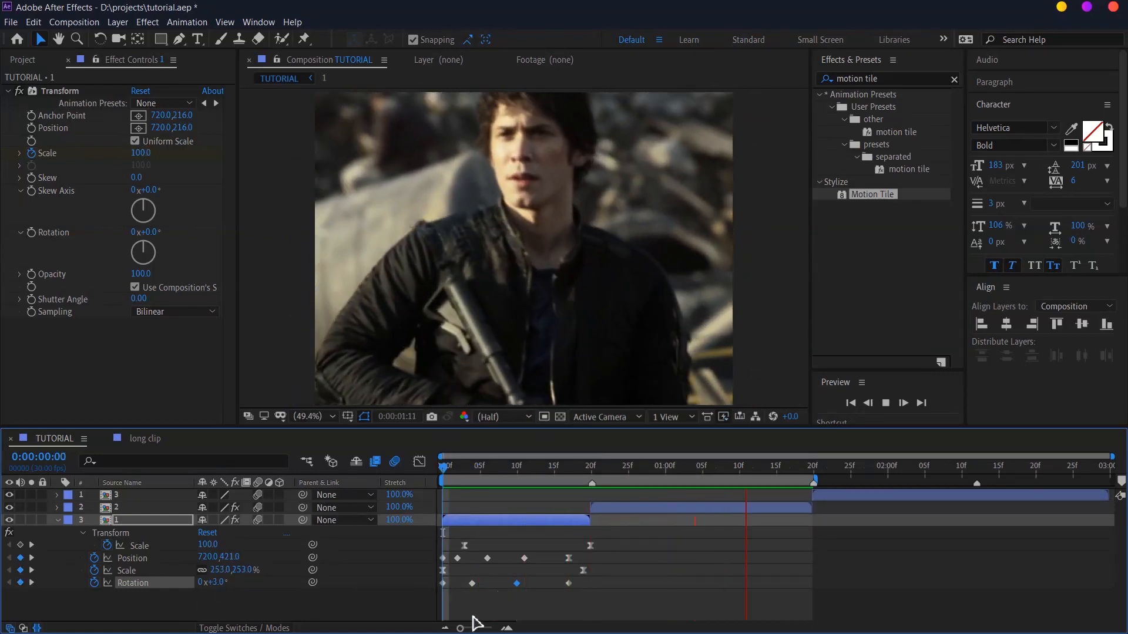
# Keyframe layer 2's Scale to drop to 50 at 2:00 in the Graph Editor.
pyautogui.click(453, 478)
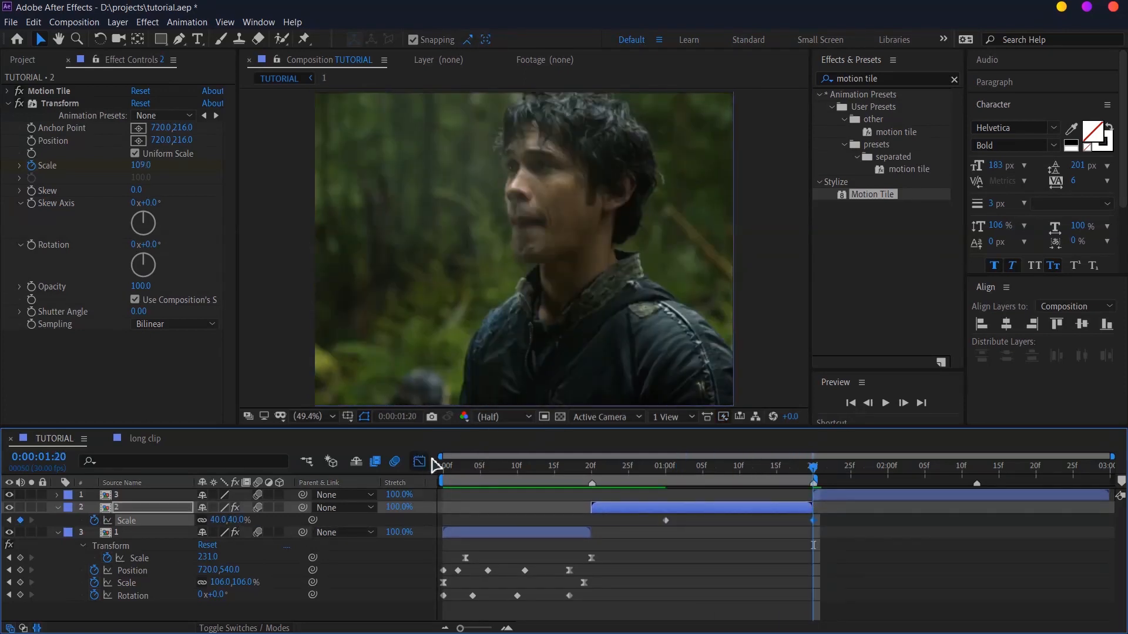
pyautogui.click(418, 460)
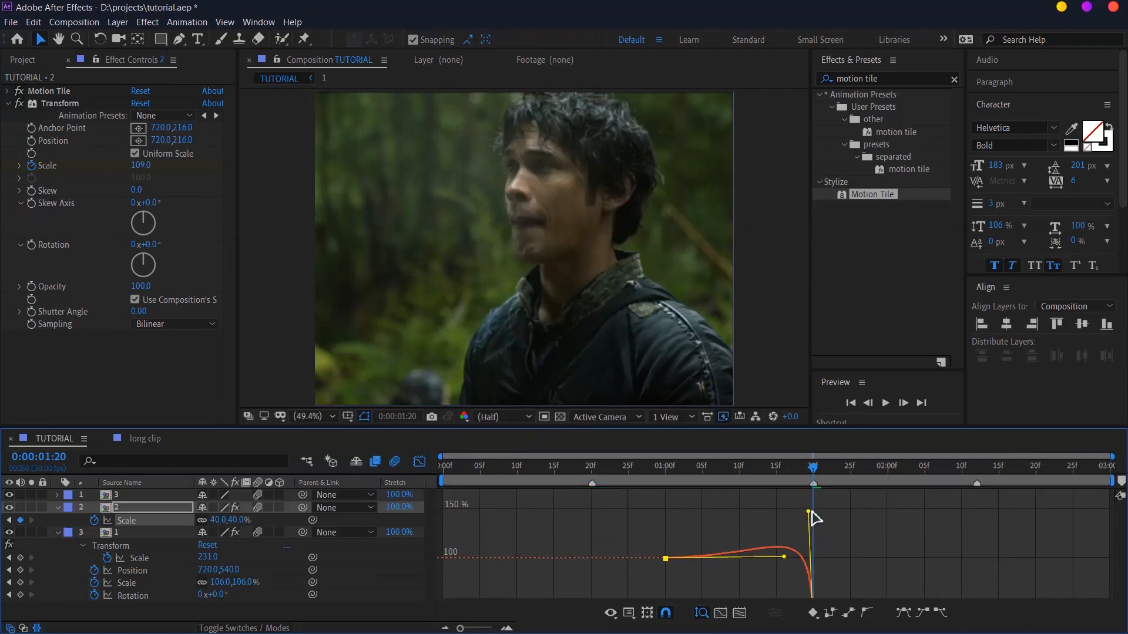
pyautogui.click(591, 465)
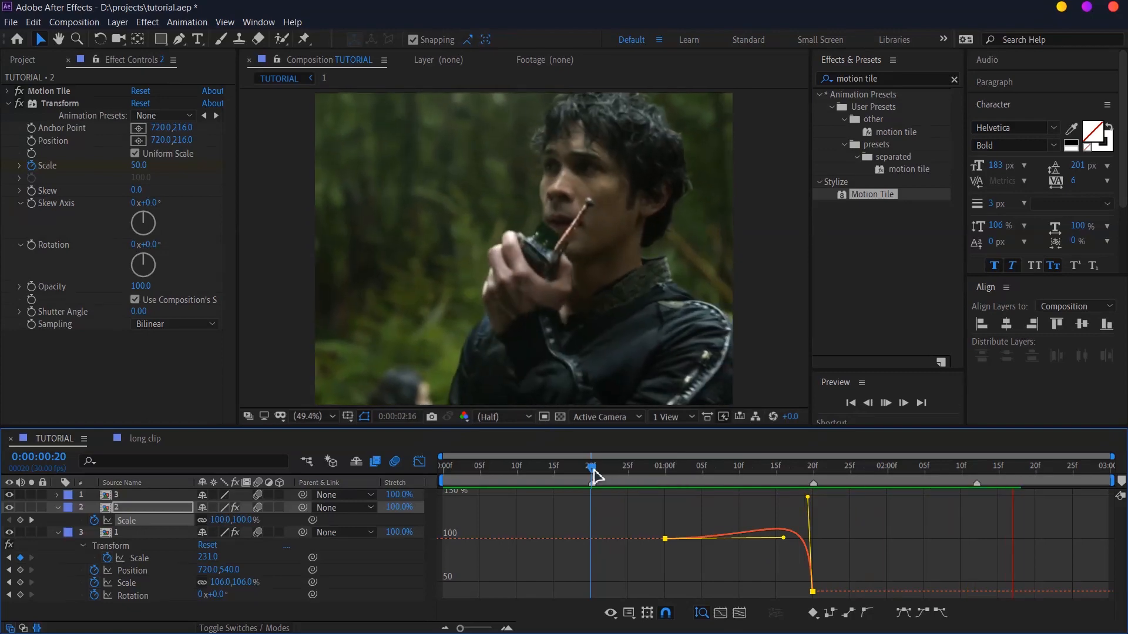
pyautogui.click(886, 403)
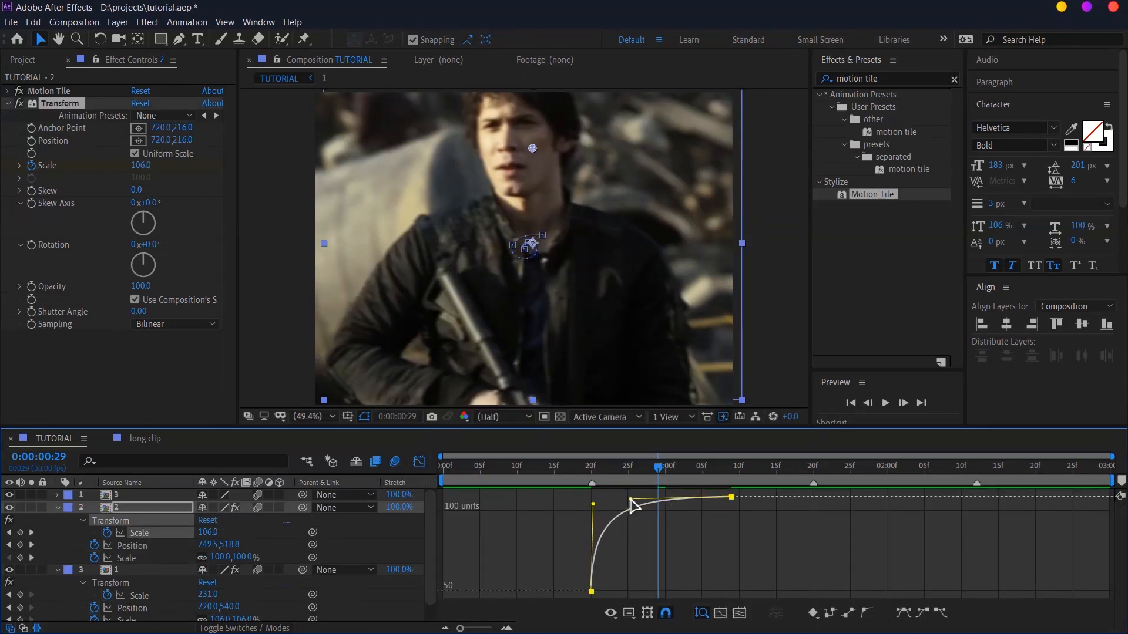
# Sharpen the ease on clip 2's scale curves and preview the blurred second cut.
pyautogui.click(589, 466)
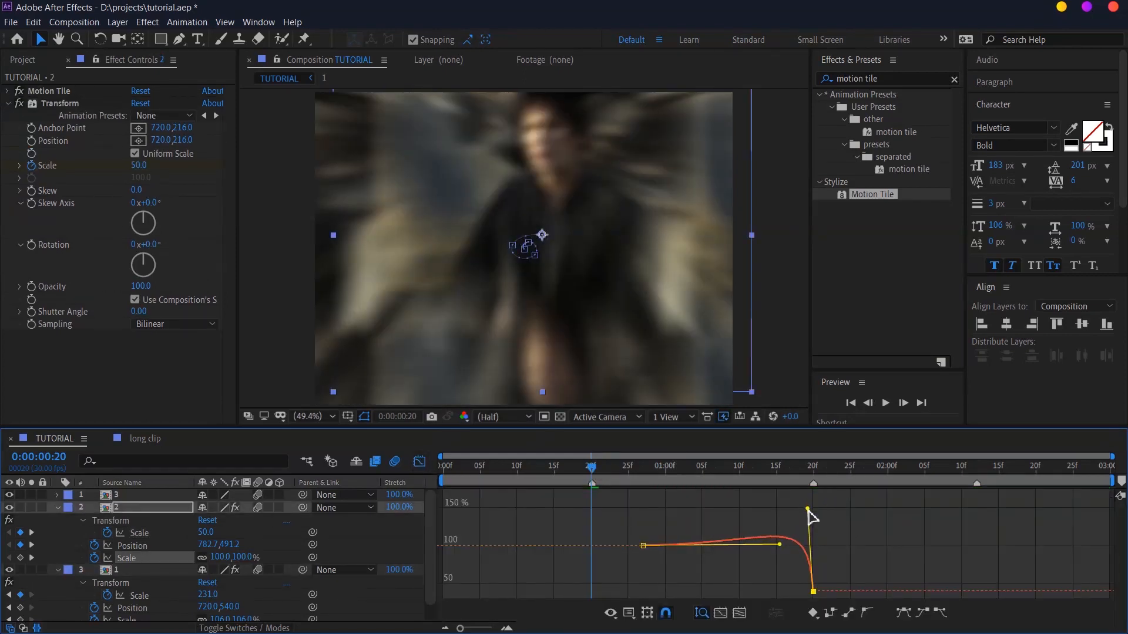
pyautogui.click(885, 403)
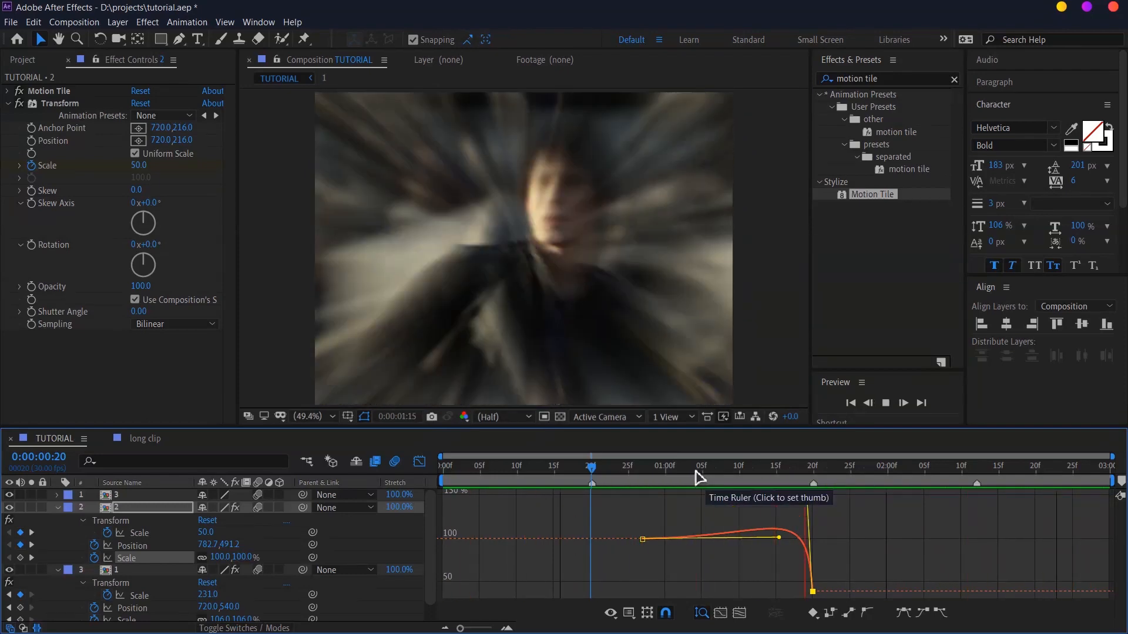
pyautogui.click(806, 465)
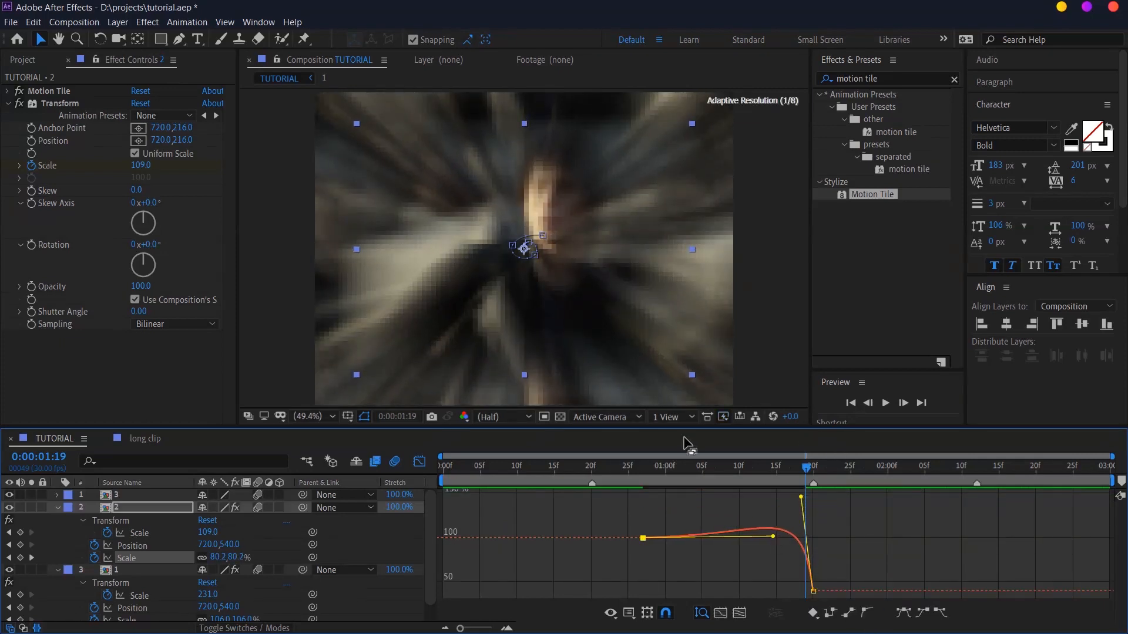
pyautogui.click(708, 465)
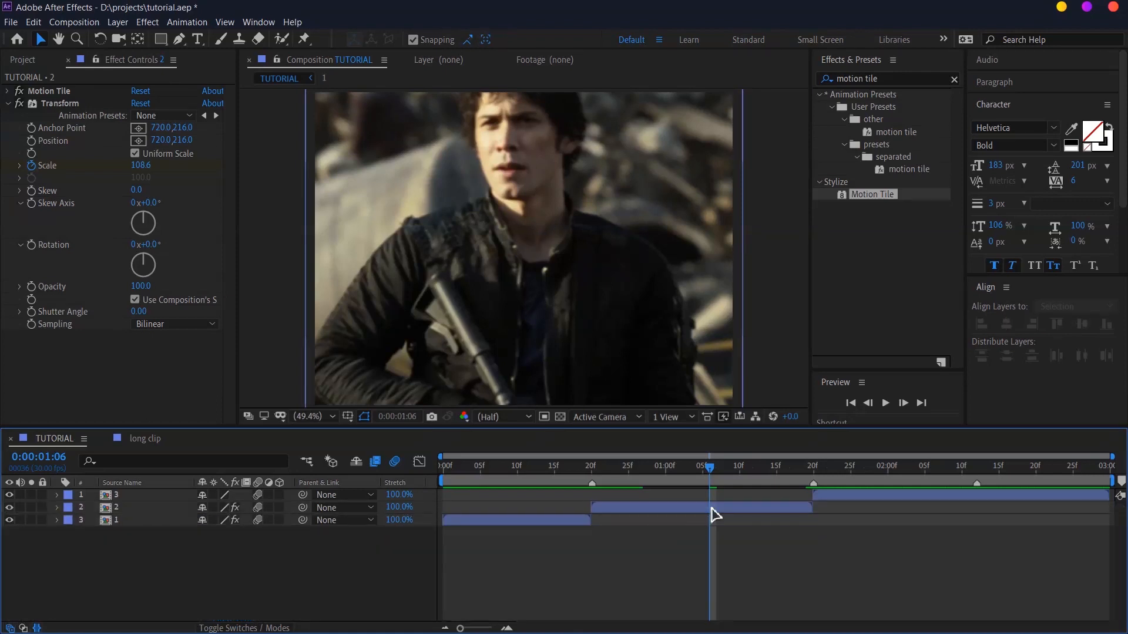
# Add an adjustment layer with a FishEye Warp whose Bend ramps 0 to -100 into the second cut.
pyautogui.press('ctrl+alt+y')
pyautogui.write('warp')
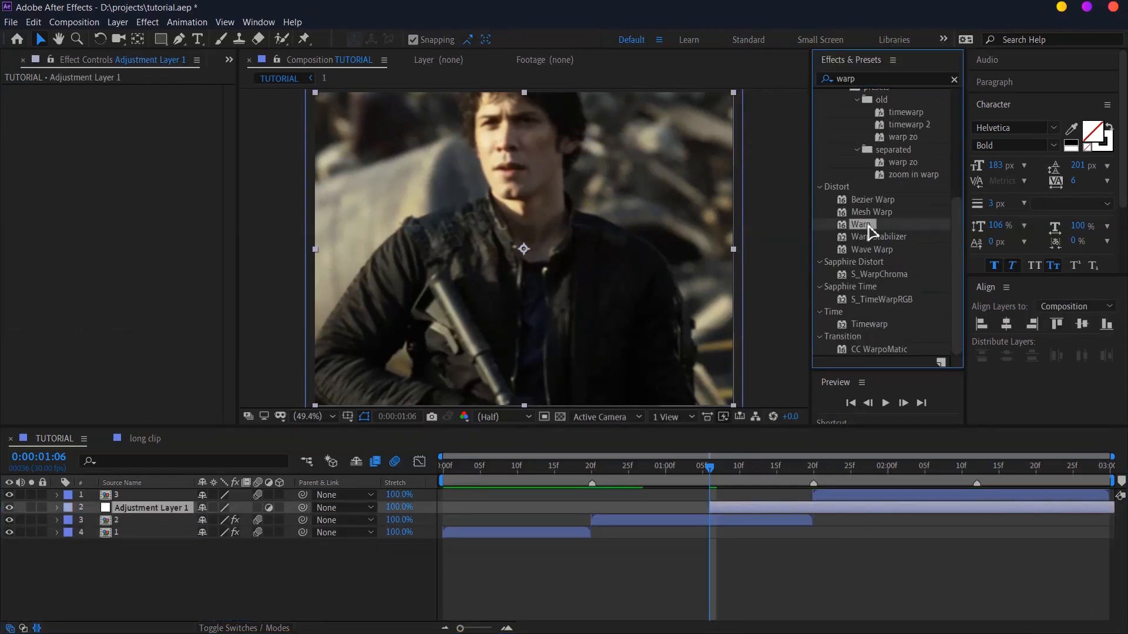
pyautogui.doubleClick(860, 223)
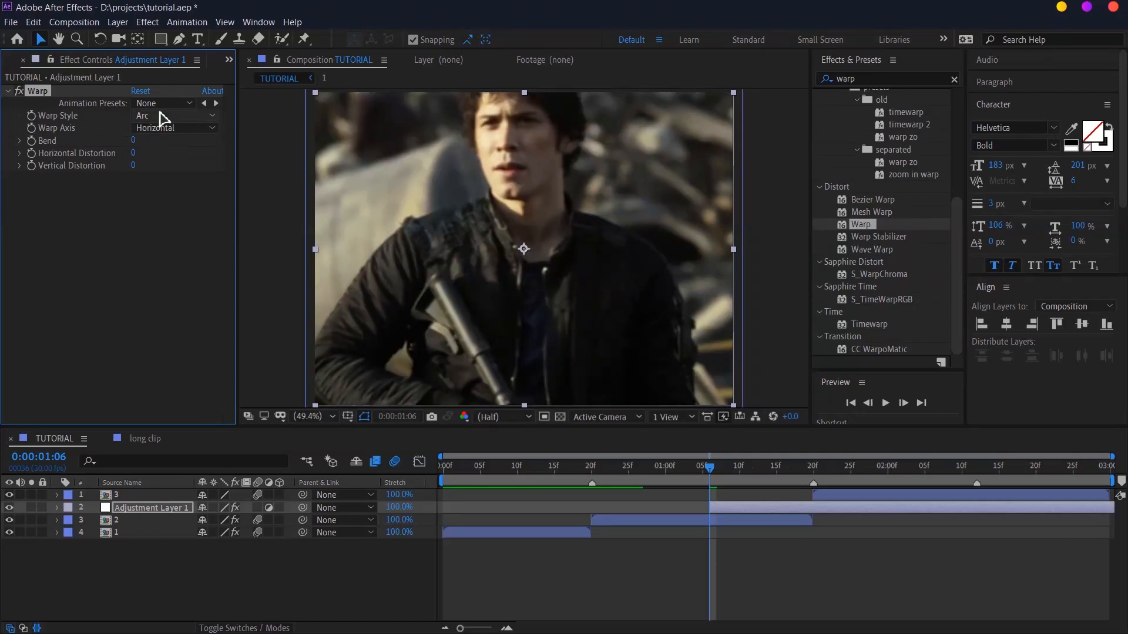
pyautogui.click(173, 115)
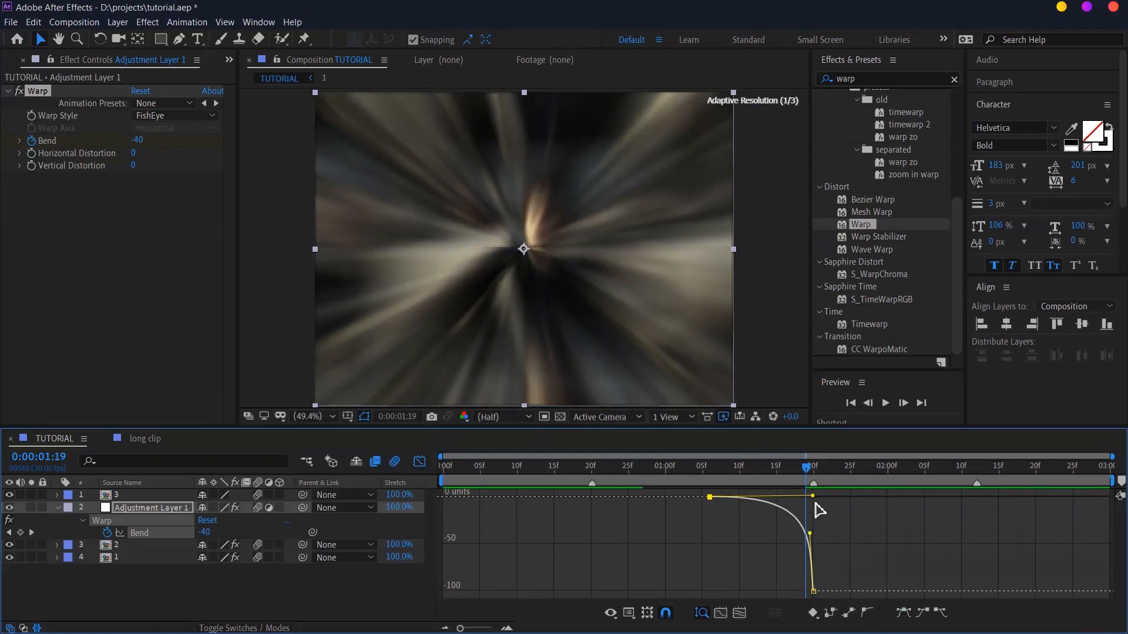
pyautogui.press('Ctrl+S')
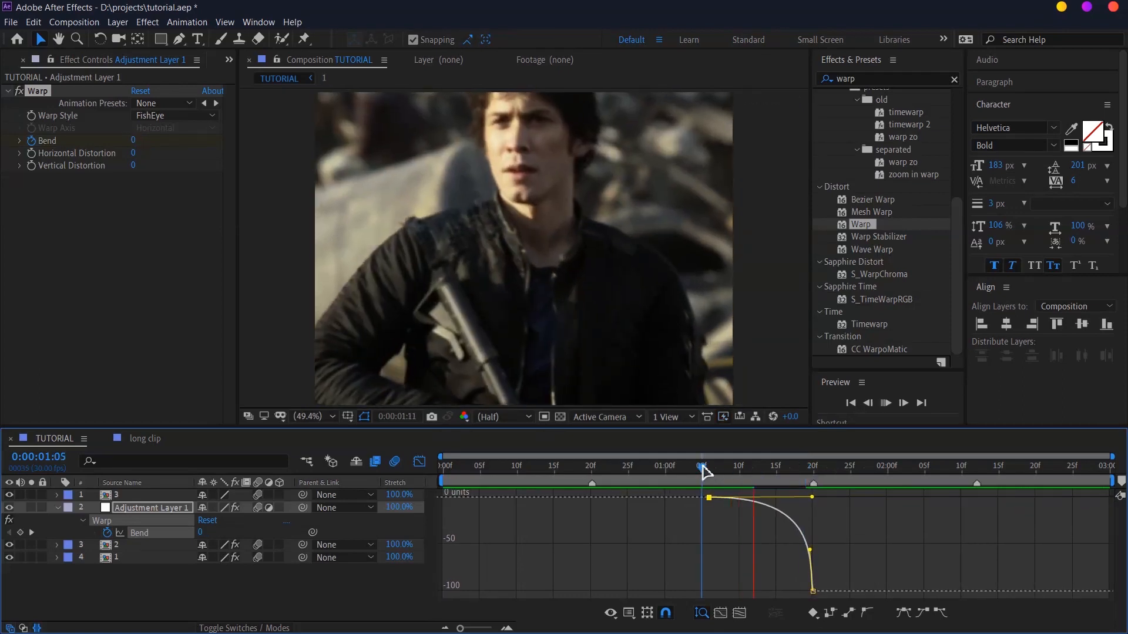
pyautogui.click(885, 403)
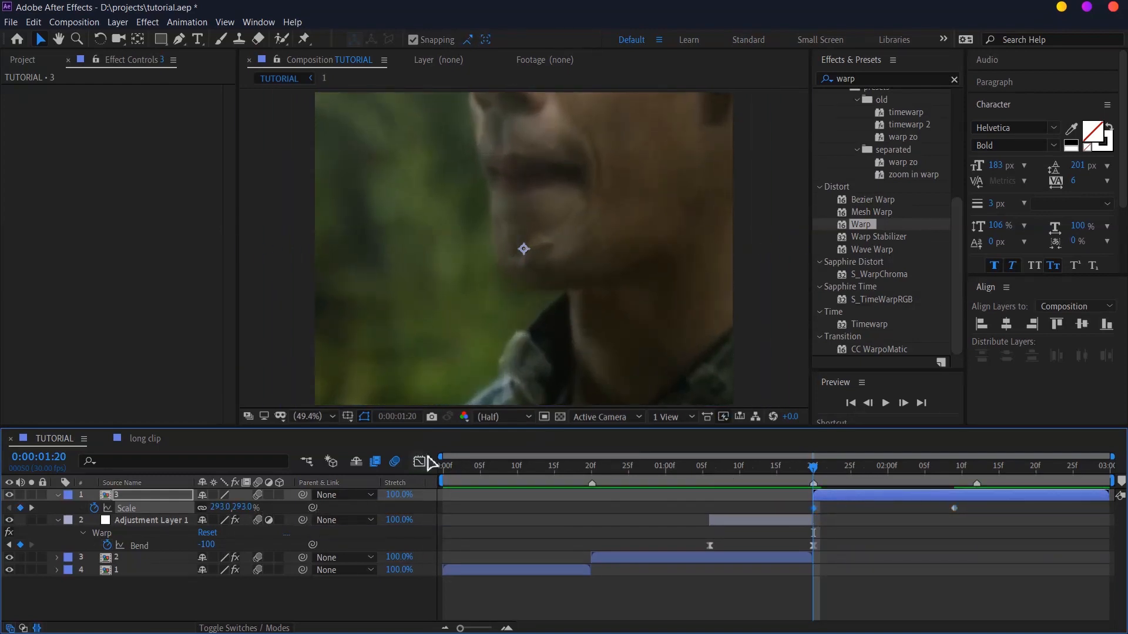
# Ease layer 3's Scale from about 291% down to 100% in the value graph.
pyautogui.click(421, 463)
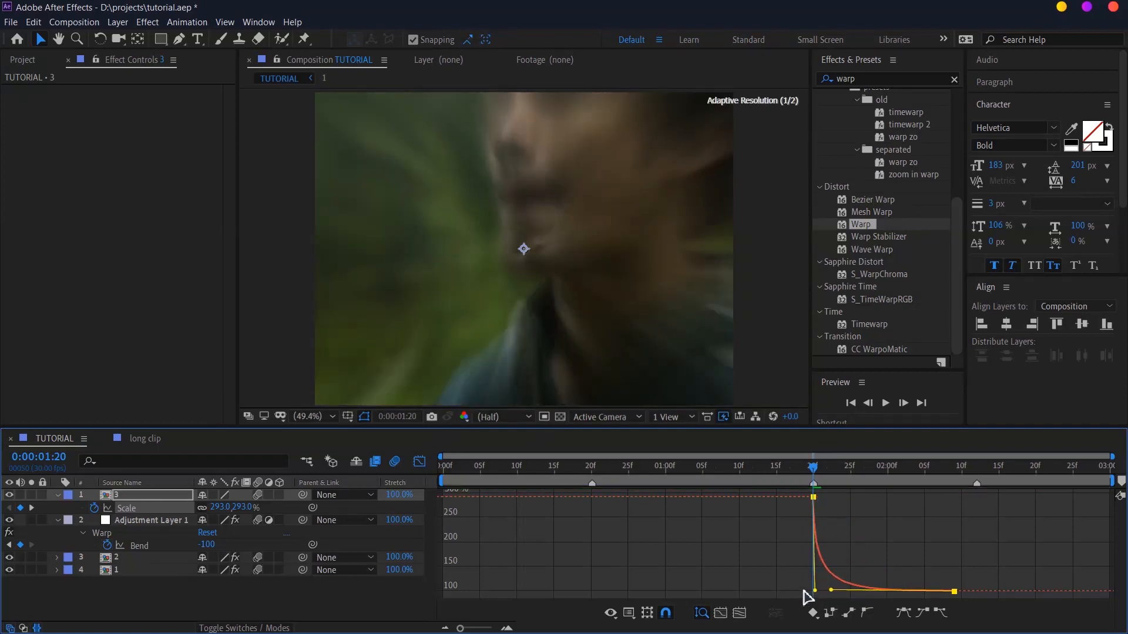
pyautogui.click(635, 481)
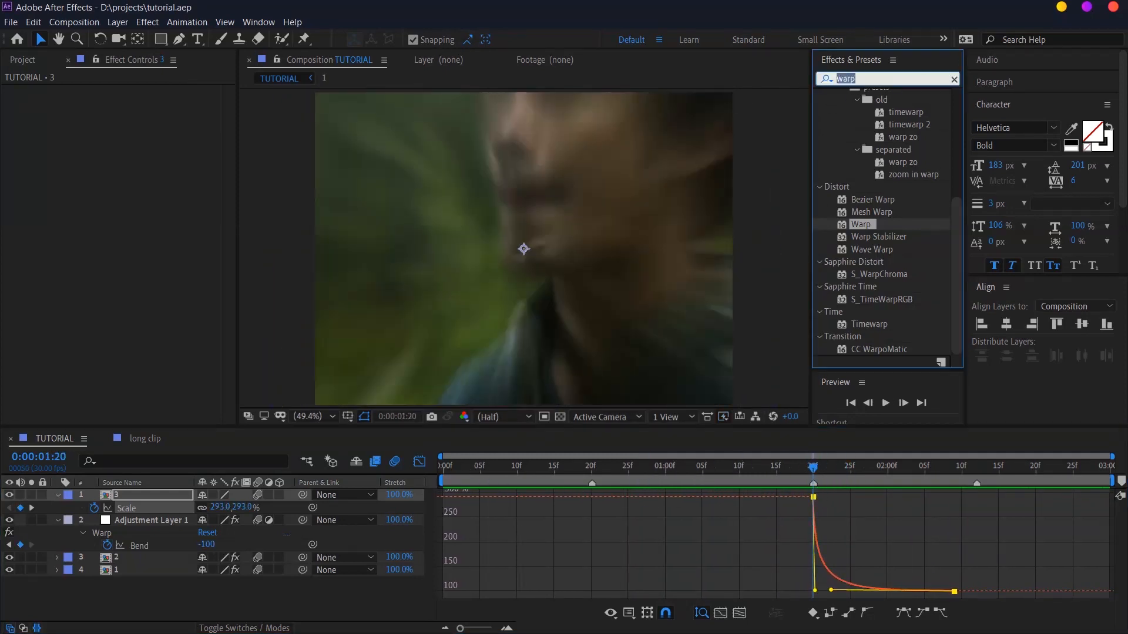
# Apply Transform to clip 3 centred at 827.7,268.2 with its Scale keyframed near 142 around 2:10.
pyautogui.write('transfo')
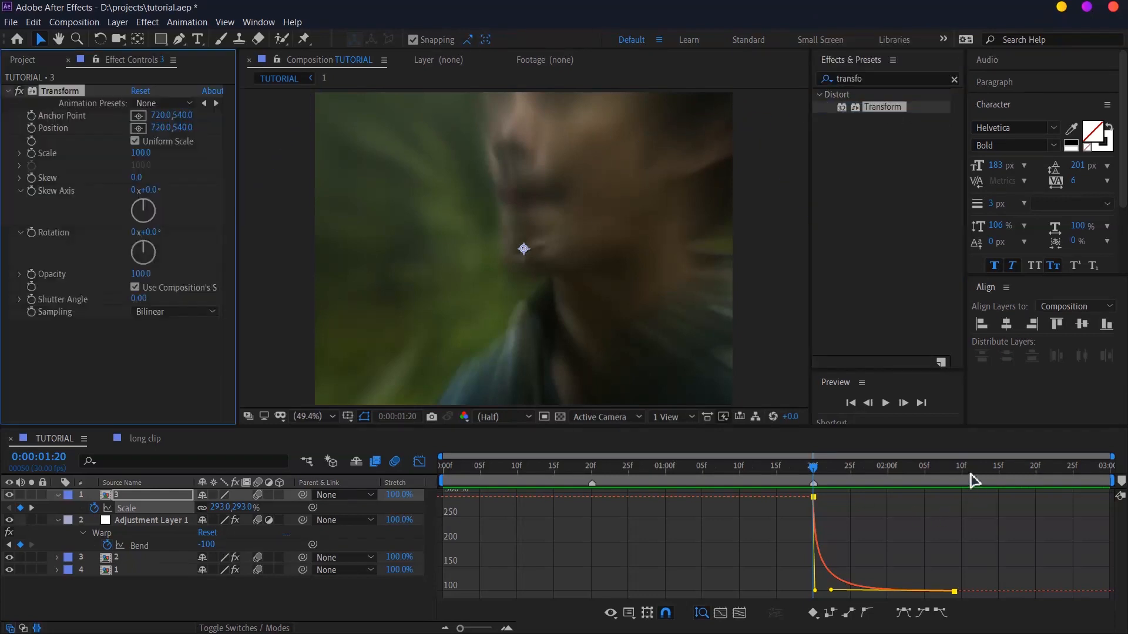
pyautogui.click(970, 465)
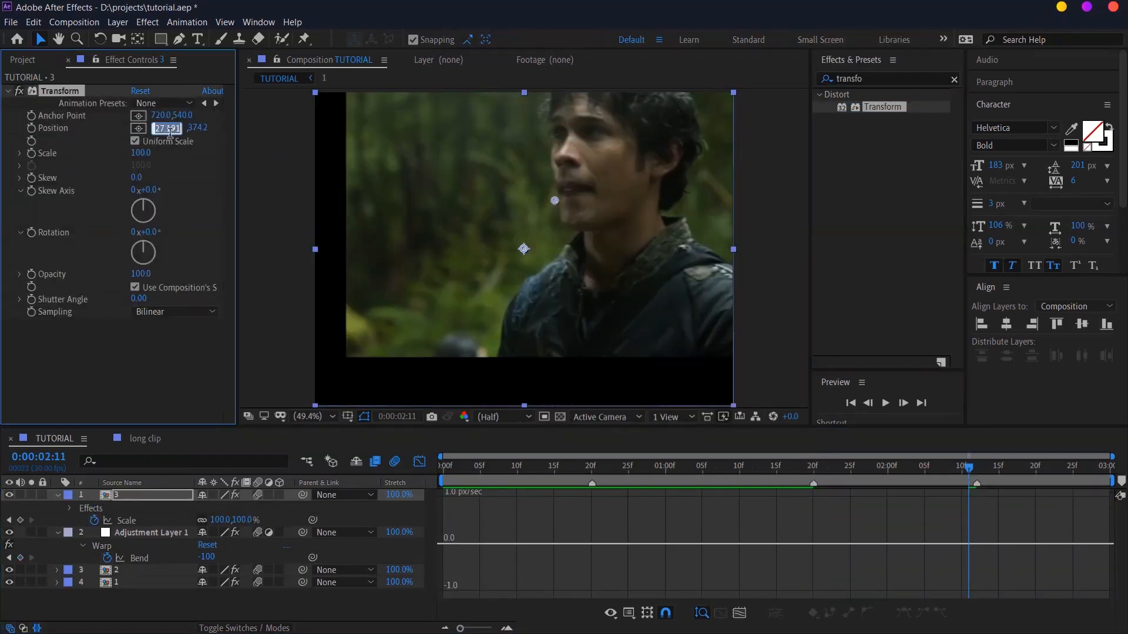
pyautogui.press('ctrl+v')
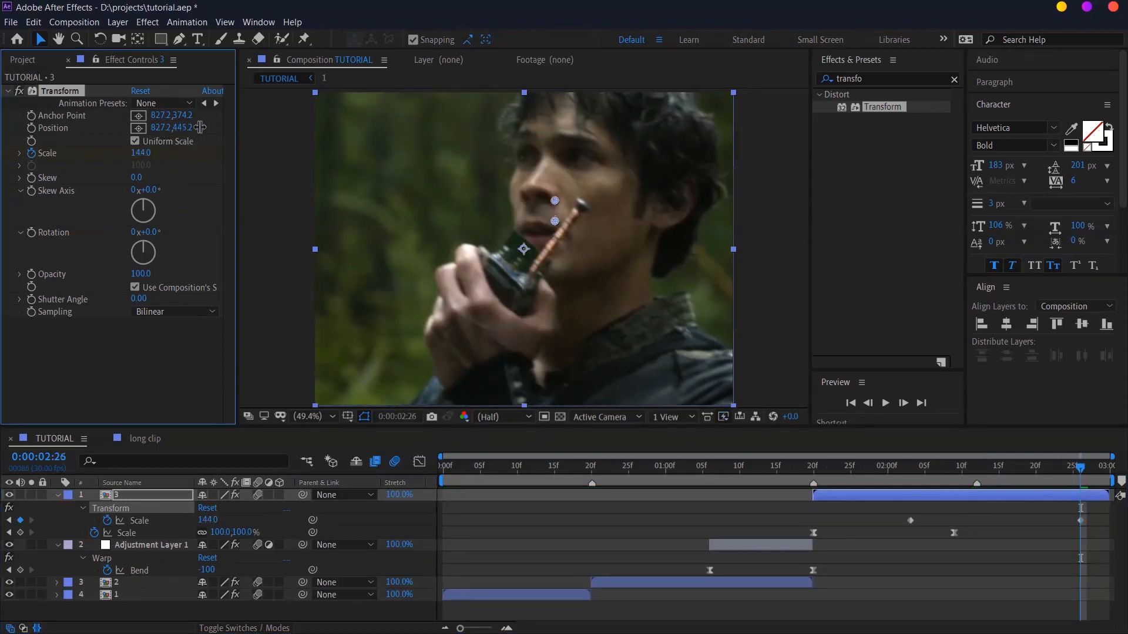
pyautogui.press('ctrl+z')
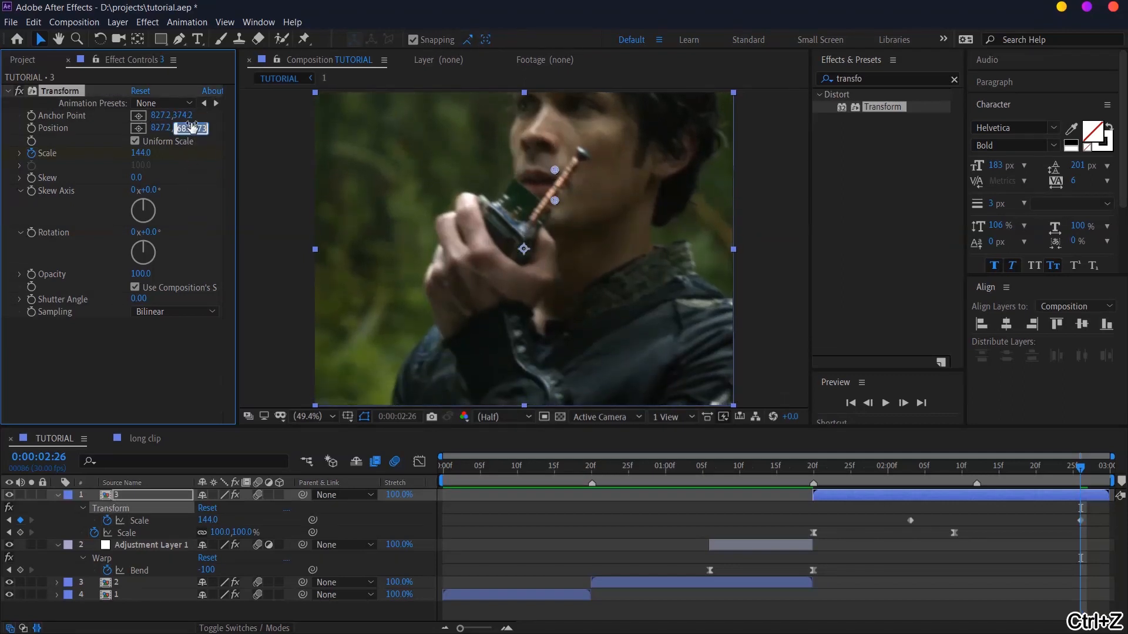
pyautogui.press('Ctrl+V')
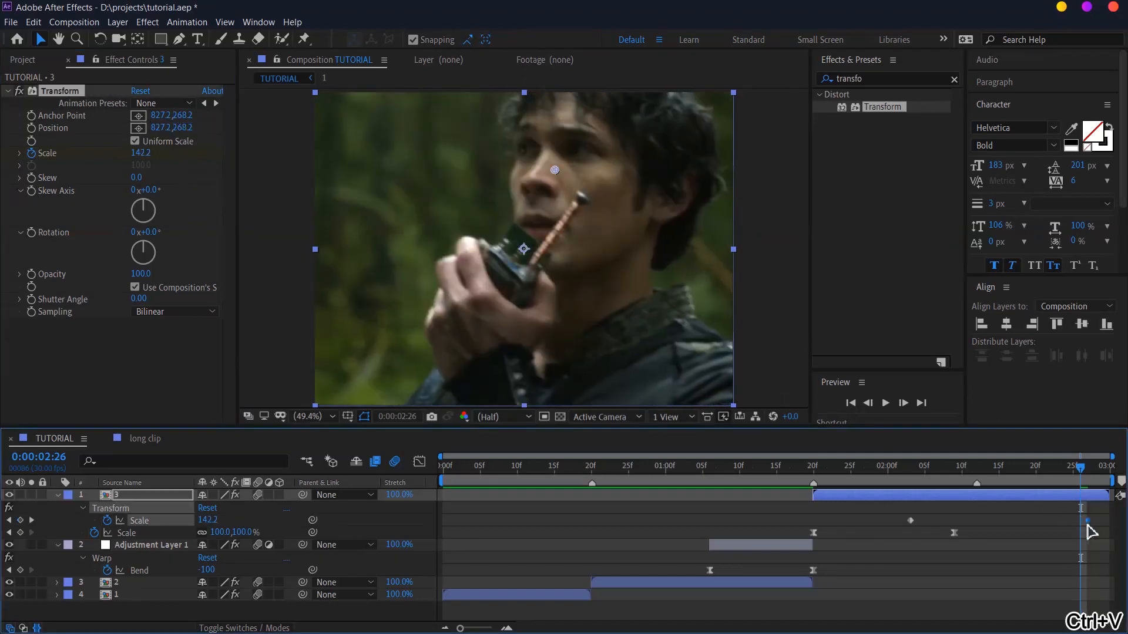
# Smooth clip 3's scale curve into an S-ease and keyframe Position at 594,540 for the shake.
pyautogui.click(976, 465)
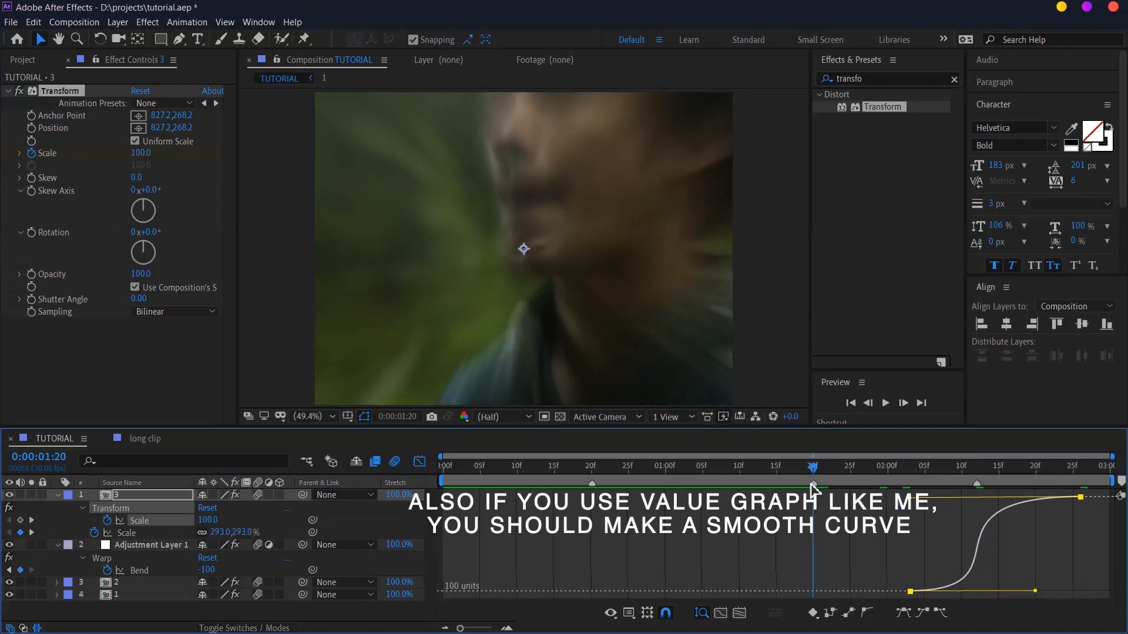
pyautogui.click(886, 403)
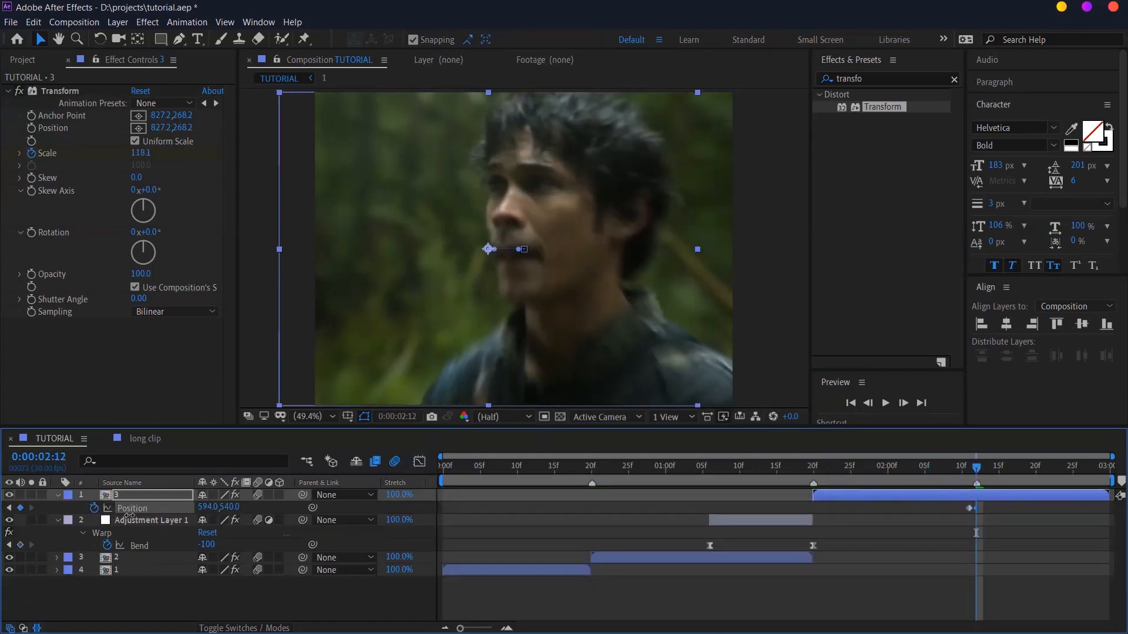
# Add alternating shake Position keyframes around 720,540 and a first Rotation keyframe at 0x+2.0°.
pyautogui.click(995, 465)
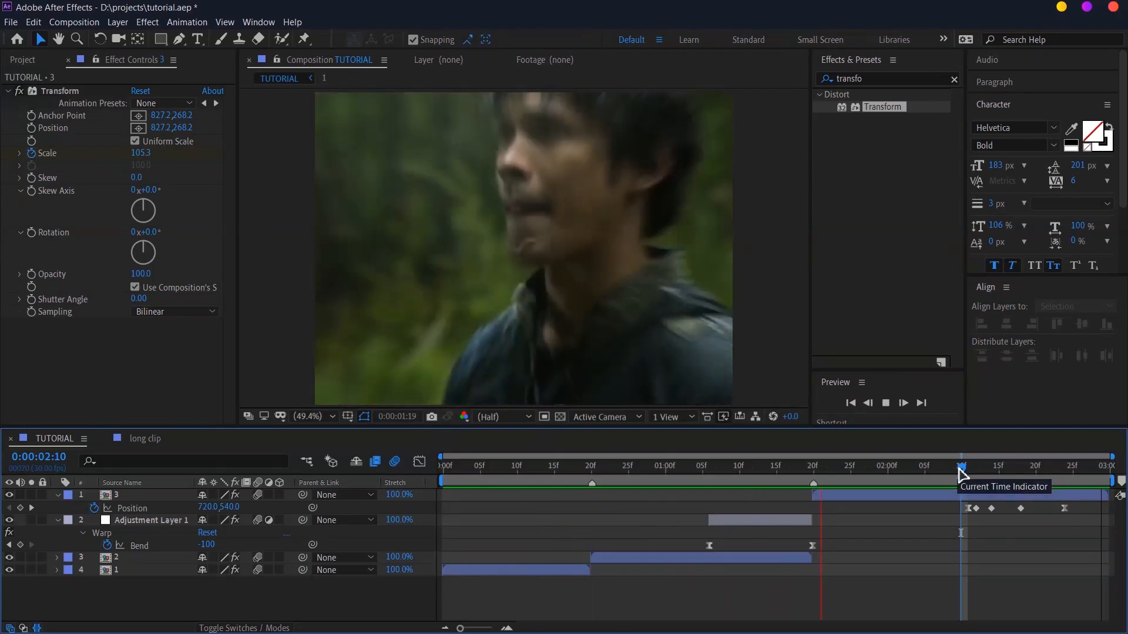
pyautogui.click(961, 467)
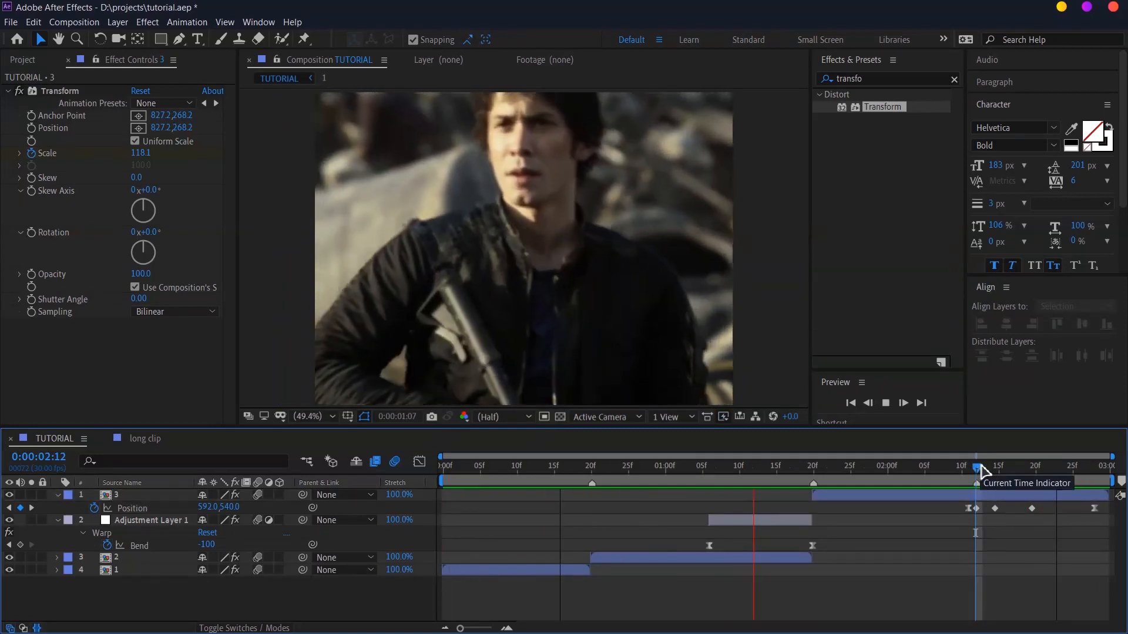
pyautogui.click(629, 465)
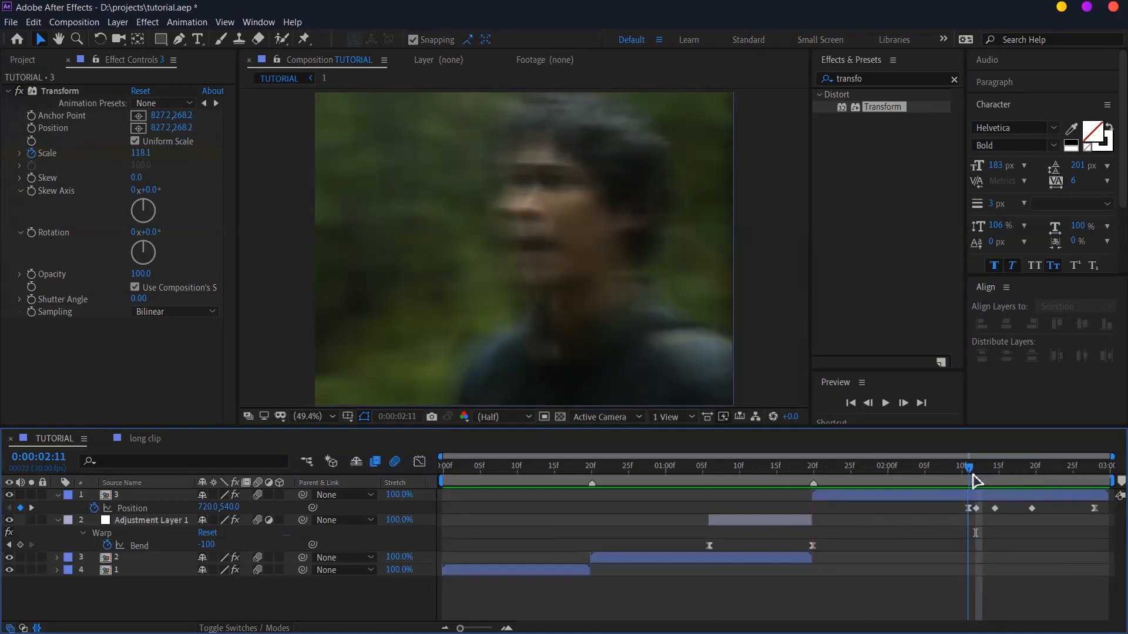
pyautogui.click(129, 495)
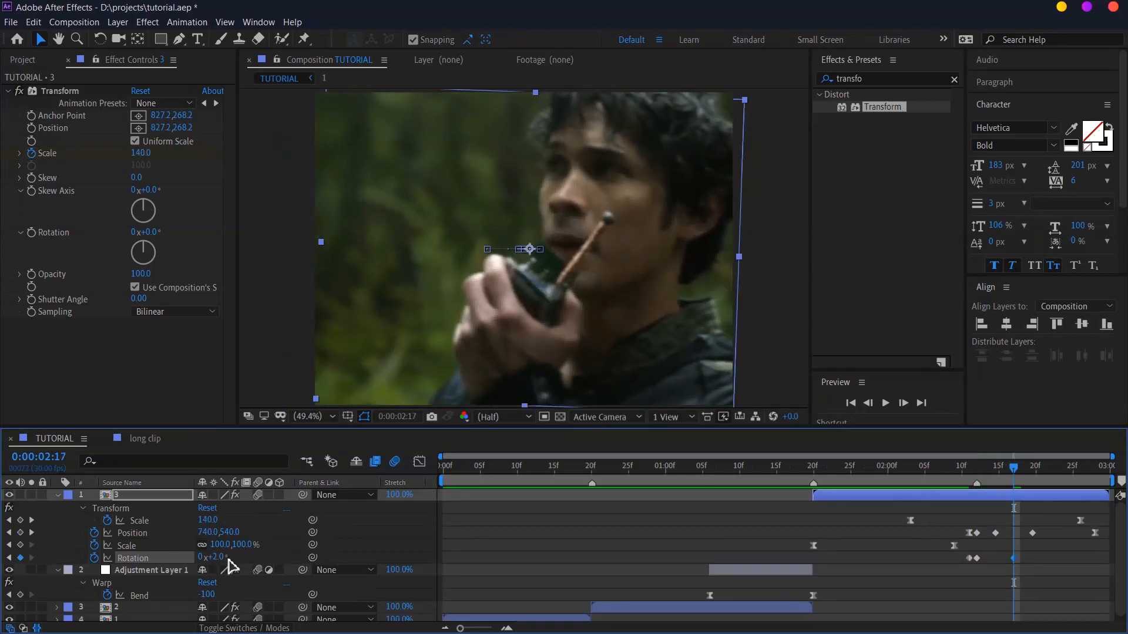
# Add alternating Rotation keyframes after the cut around 2:10, then collapse layers and preview.
pyautogui.click(1067, 466)
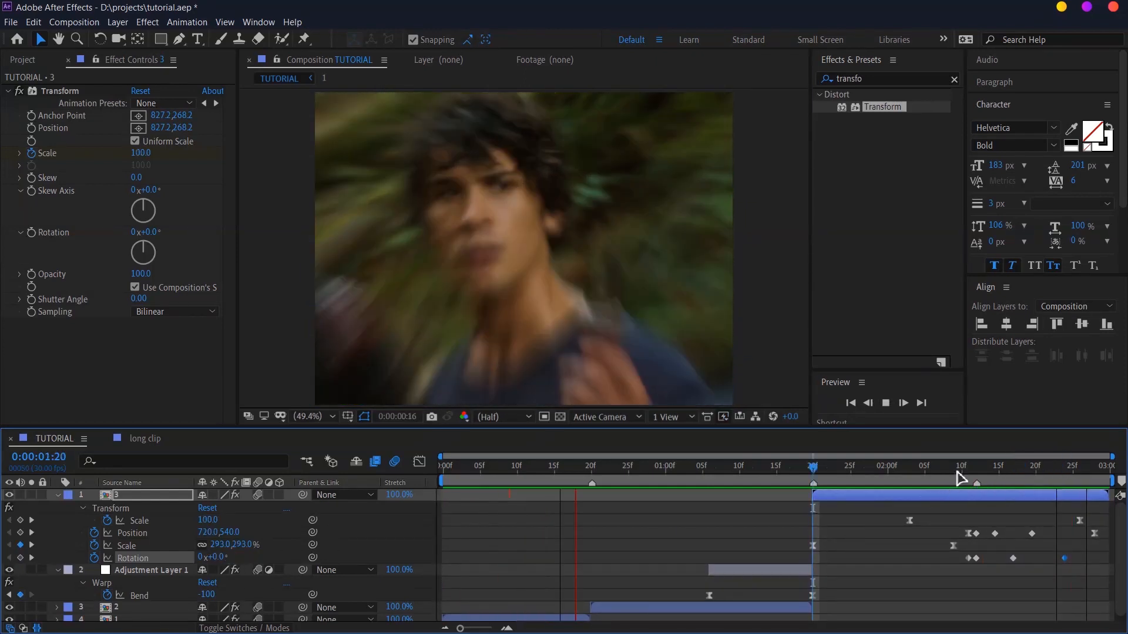
pyautogui.click(964, 479)
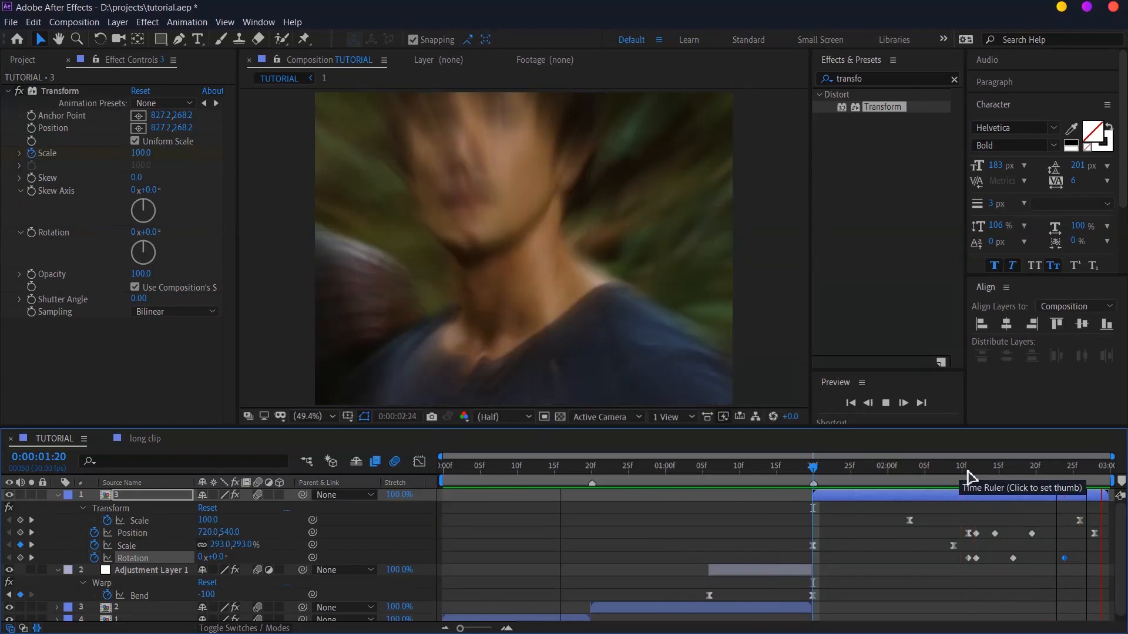
pyautogui.click(813, 466)
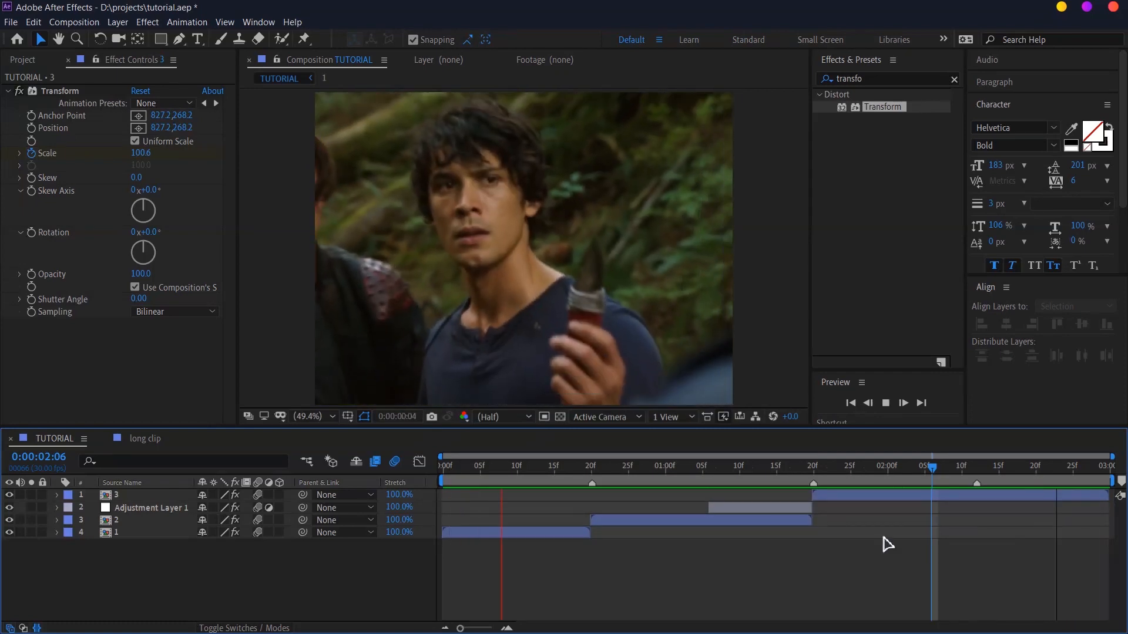
# Keyframe clip 3's Opacity down and back up around 2:12 for a dark flash, then preview.
pyautogui.click(1043, 466)
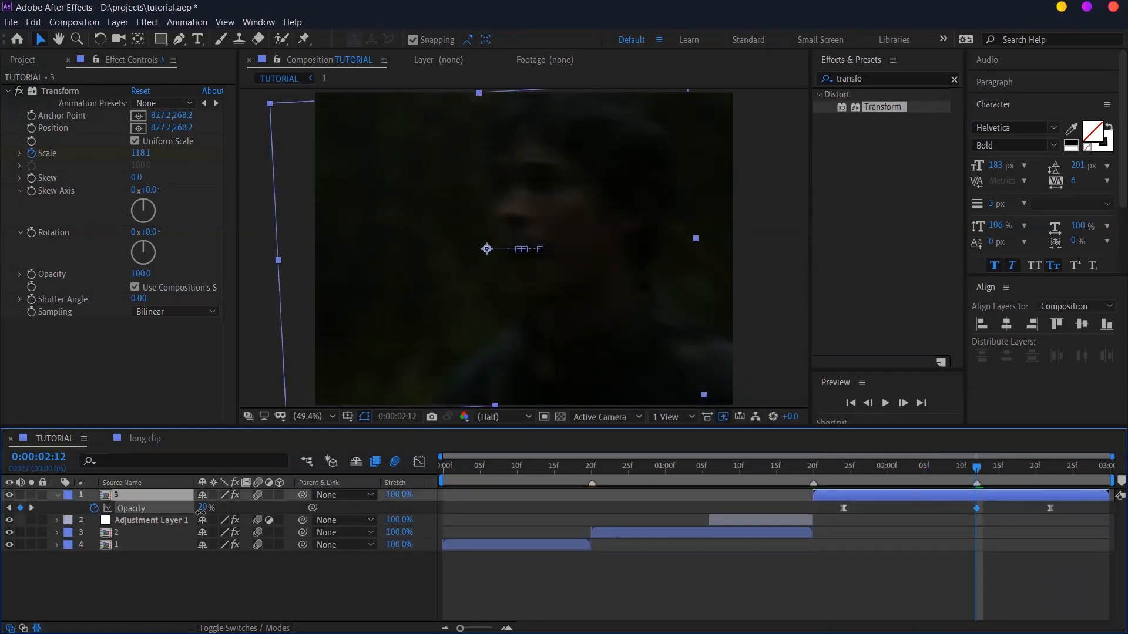
pyautogui.click(886, 402)
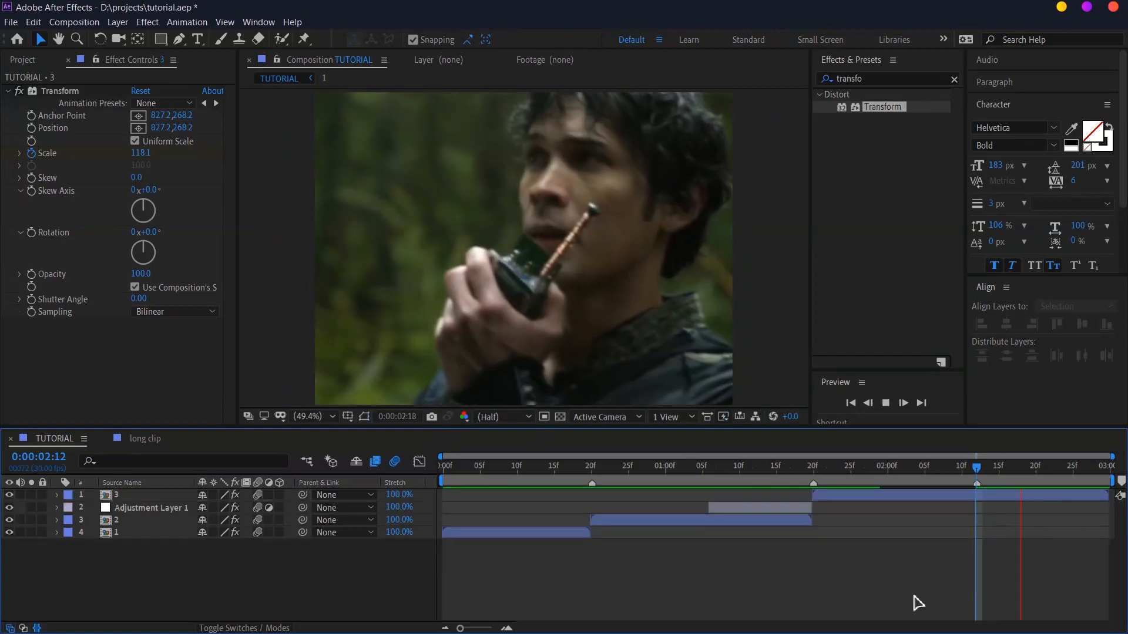